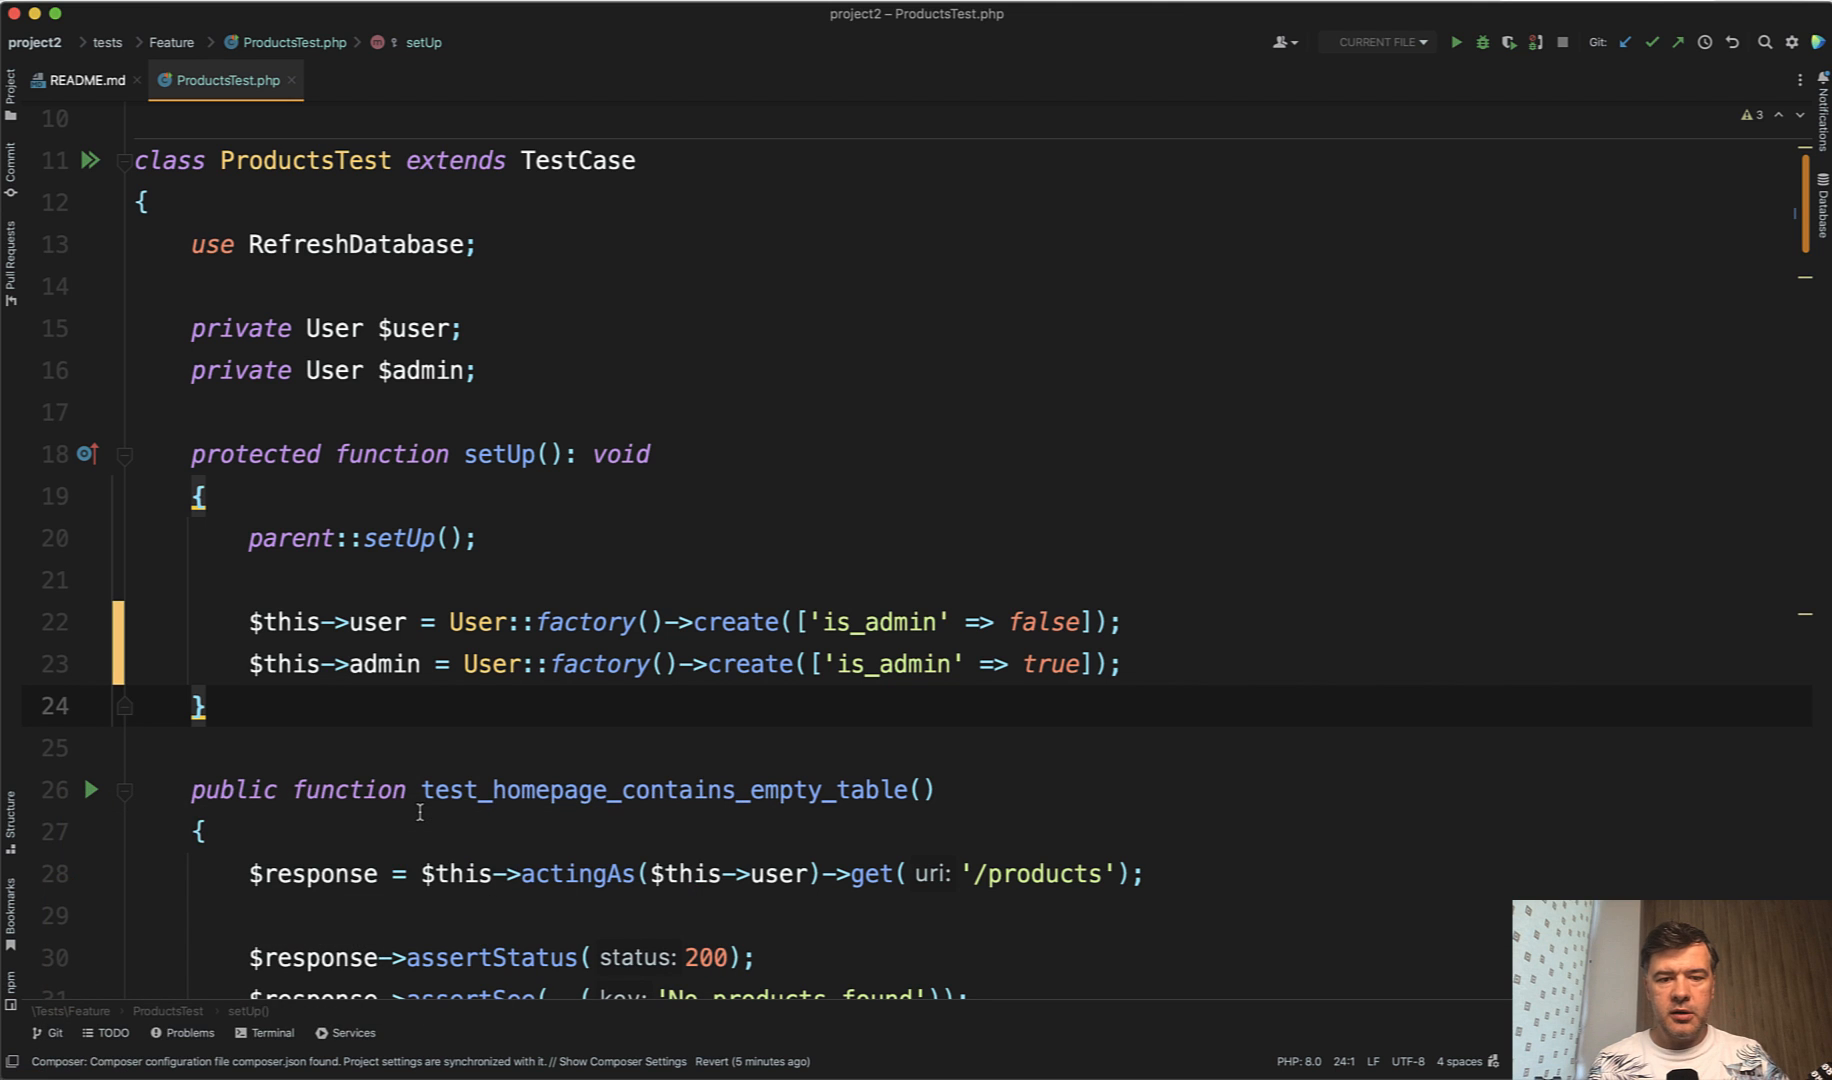
Place the caret at the end of the $this->admin assignment in setUp to add a line below
{"action": "scroll", "scroll_direction": "down", "scroll_amount": 3}
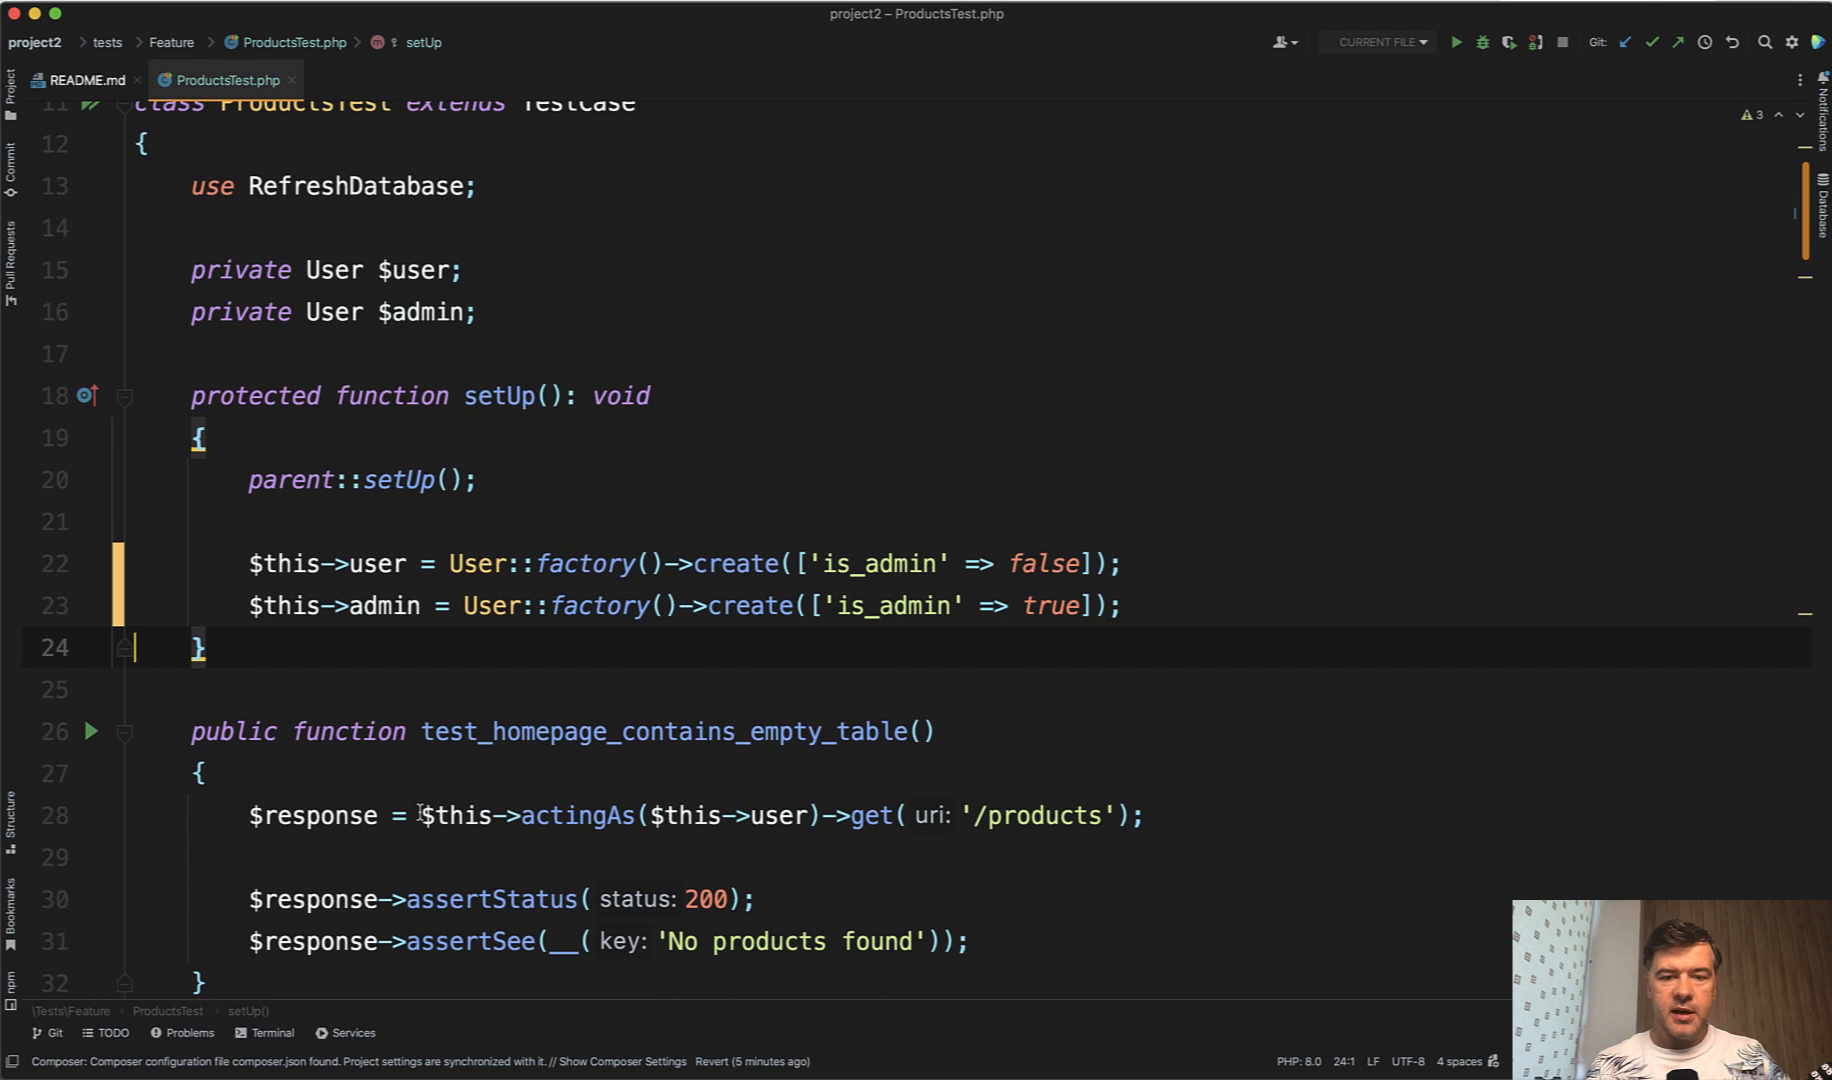
{"action": "scroll", "scroll_direction": "up", "scroll_amount": 3}
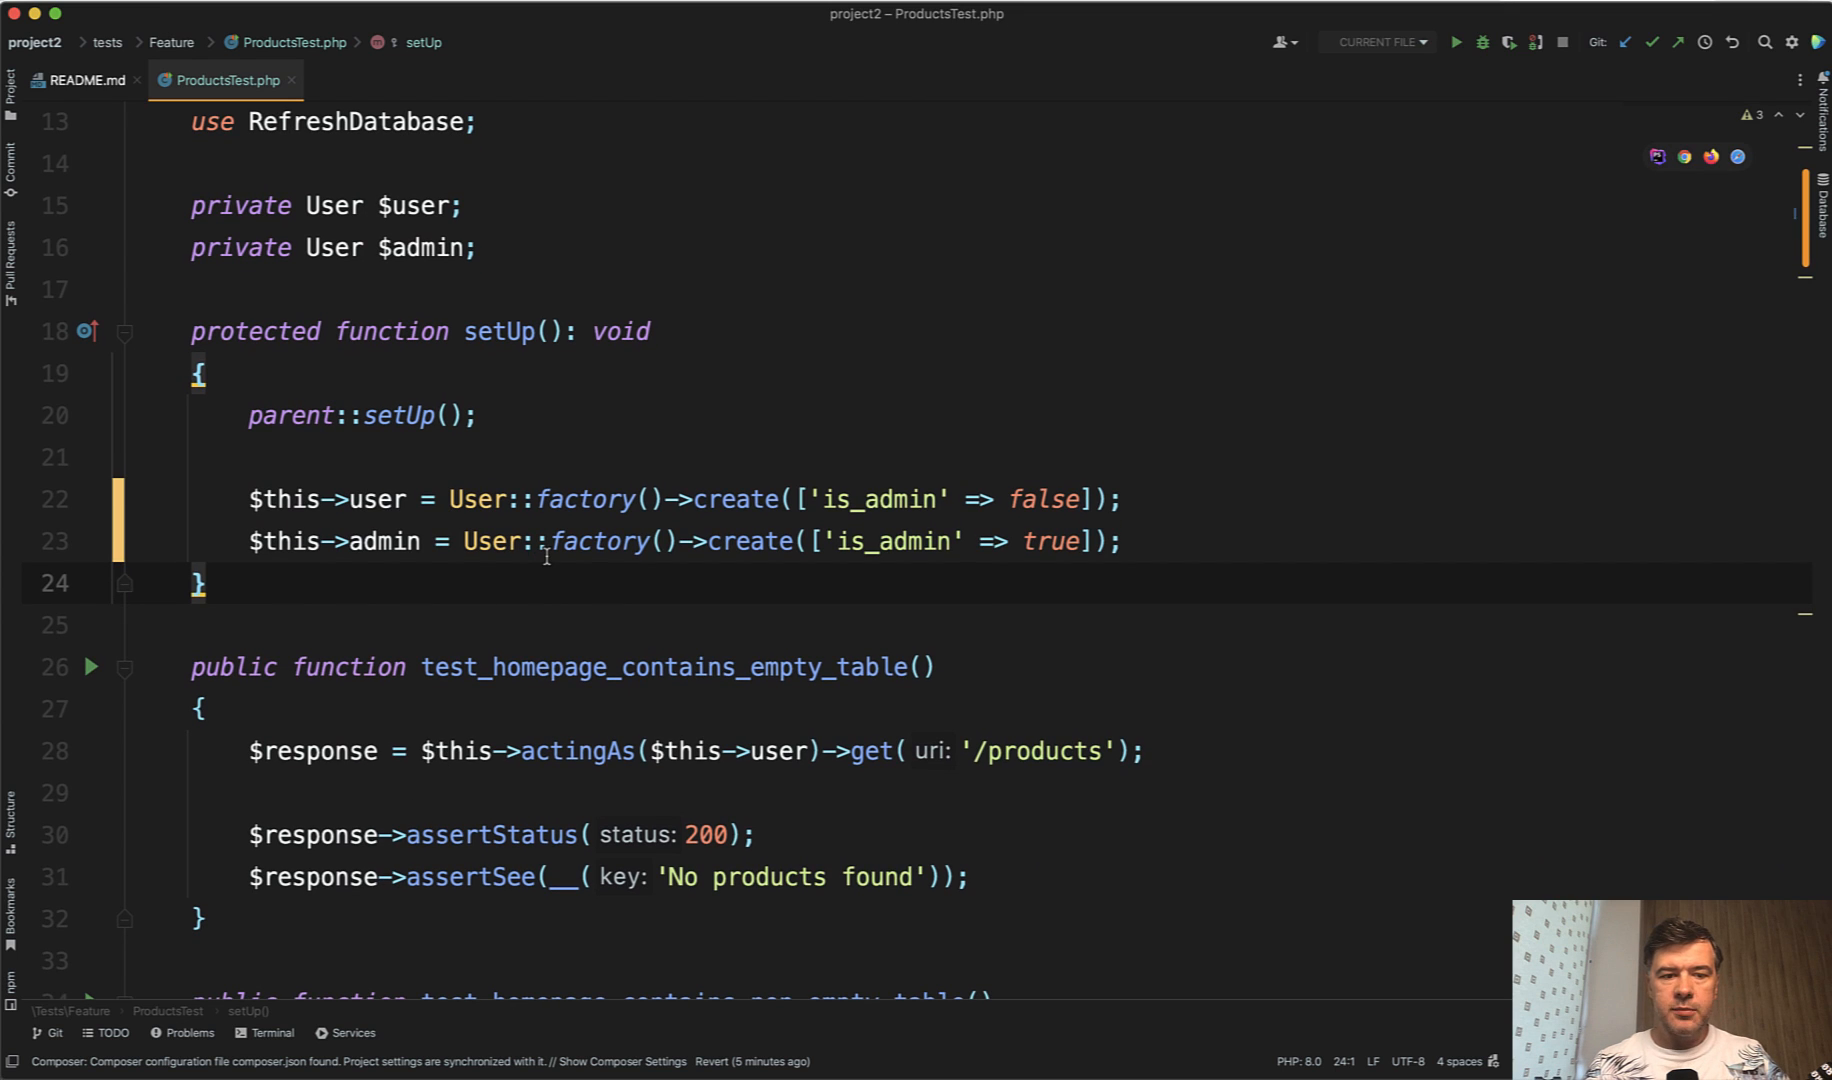
{"action": "mouse_move", "coordinate": [372, 506]}
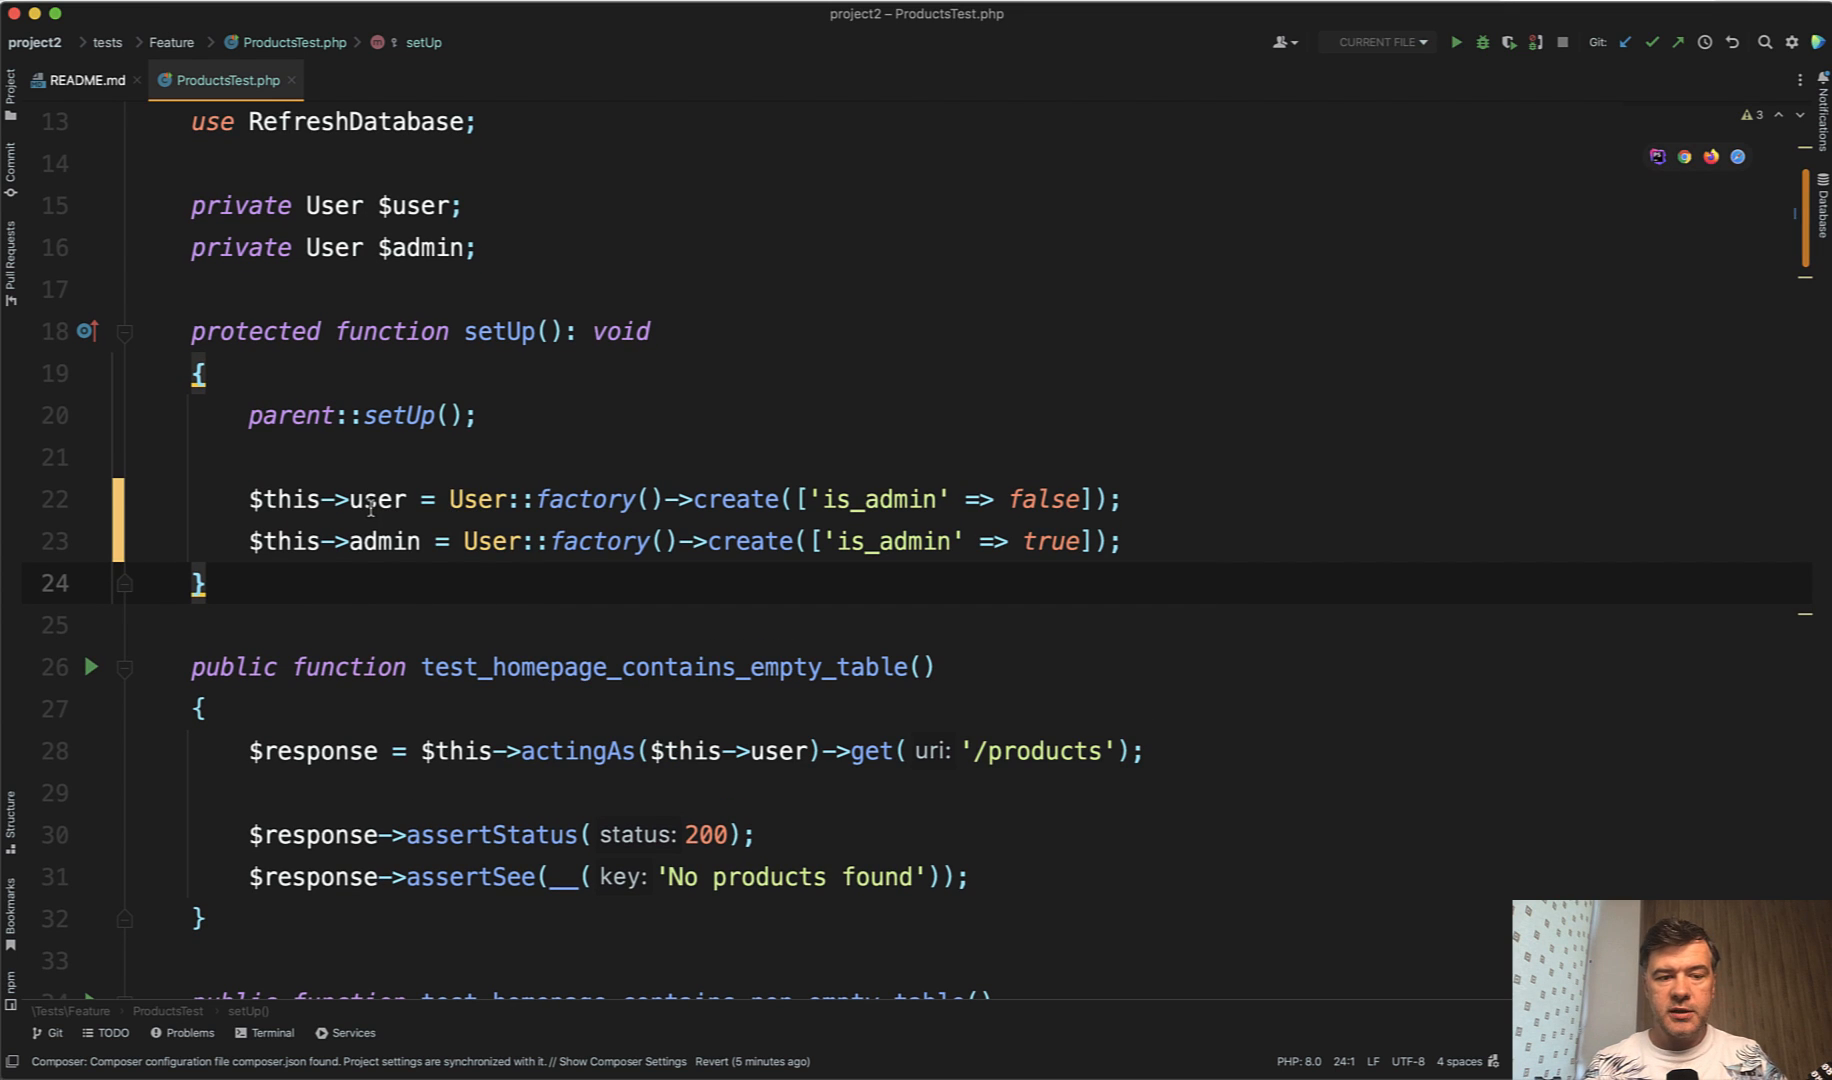
{"action": "mouse_move", "coordinate": [372, 508]}
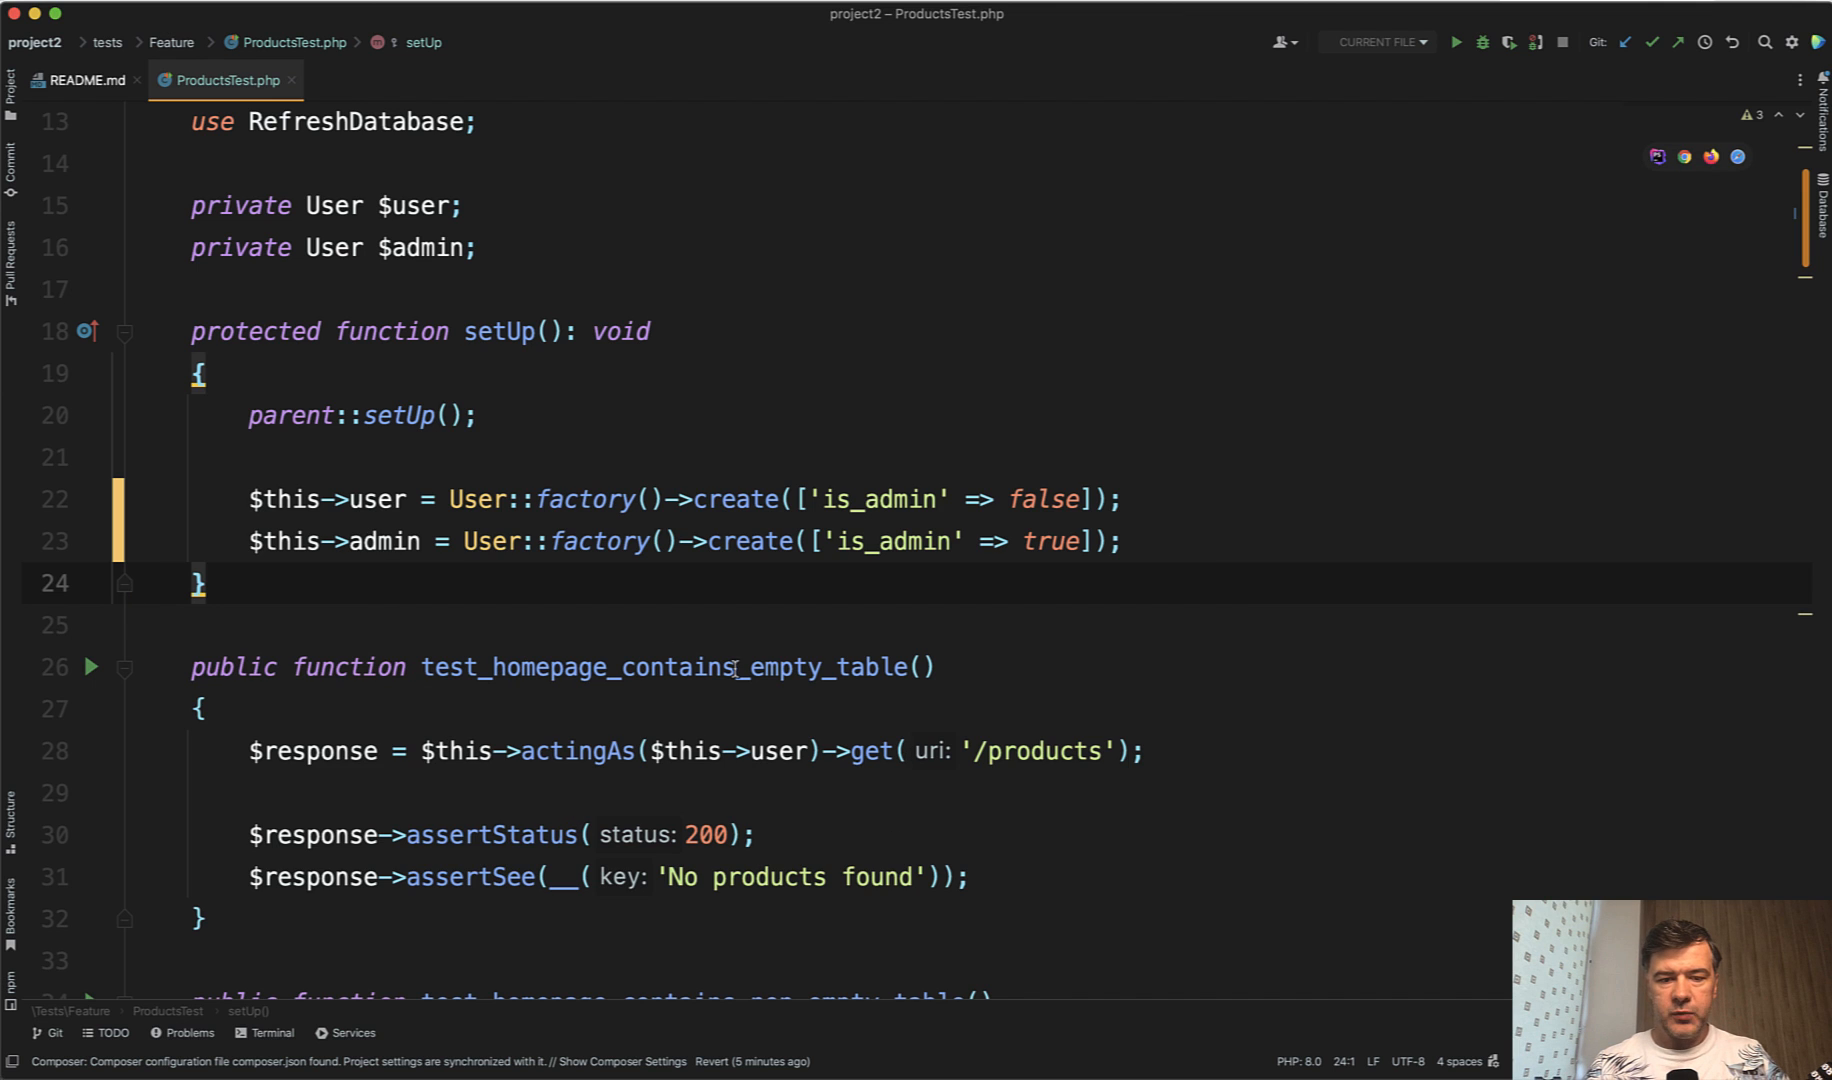
{"action": "mouse_move", "coordinate": [774, 762]}
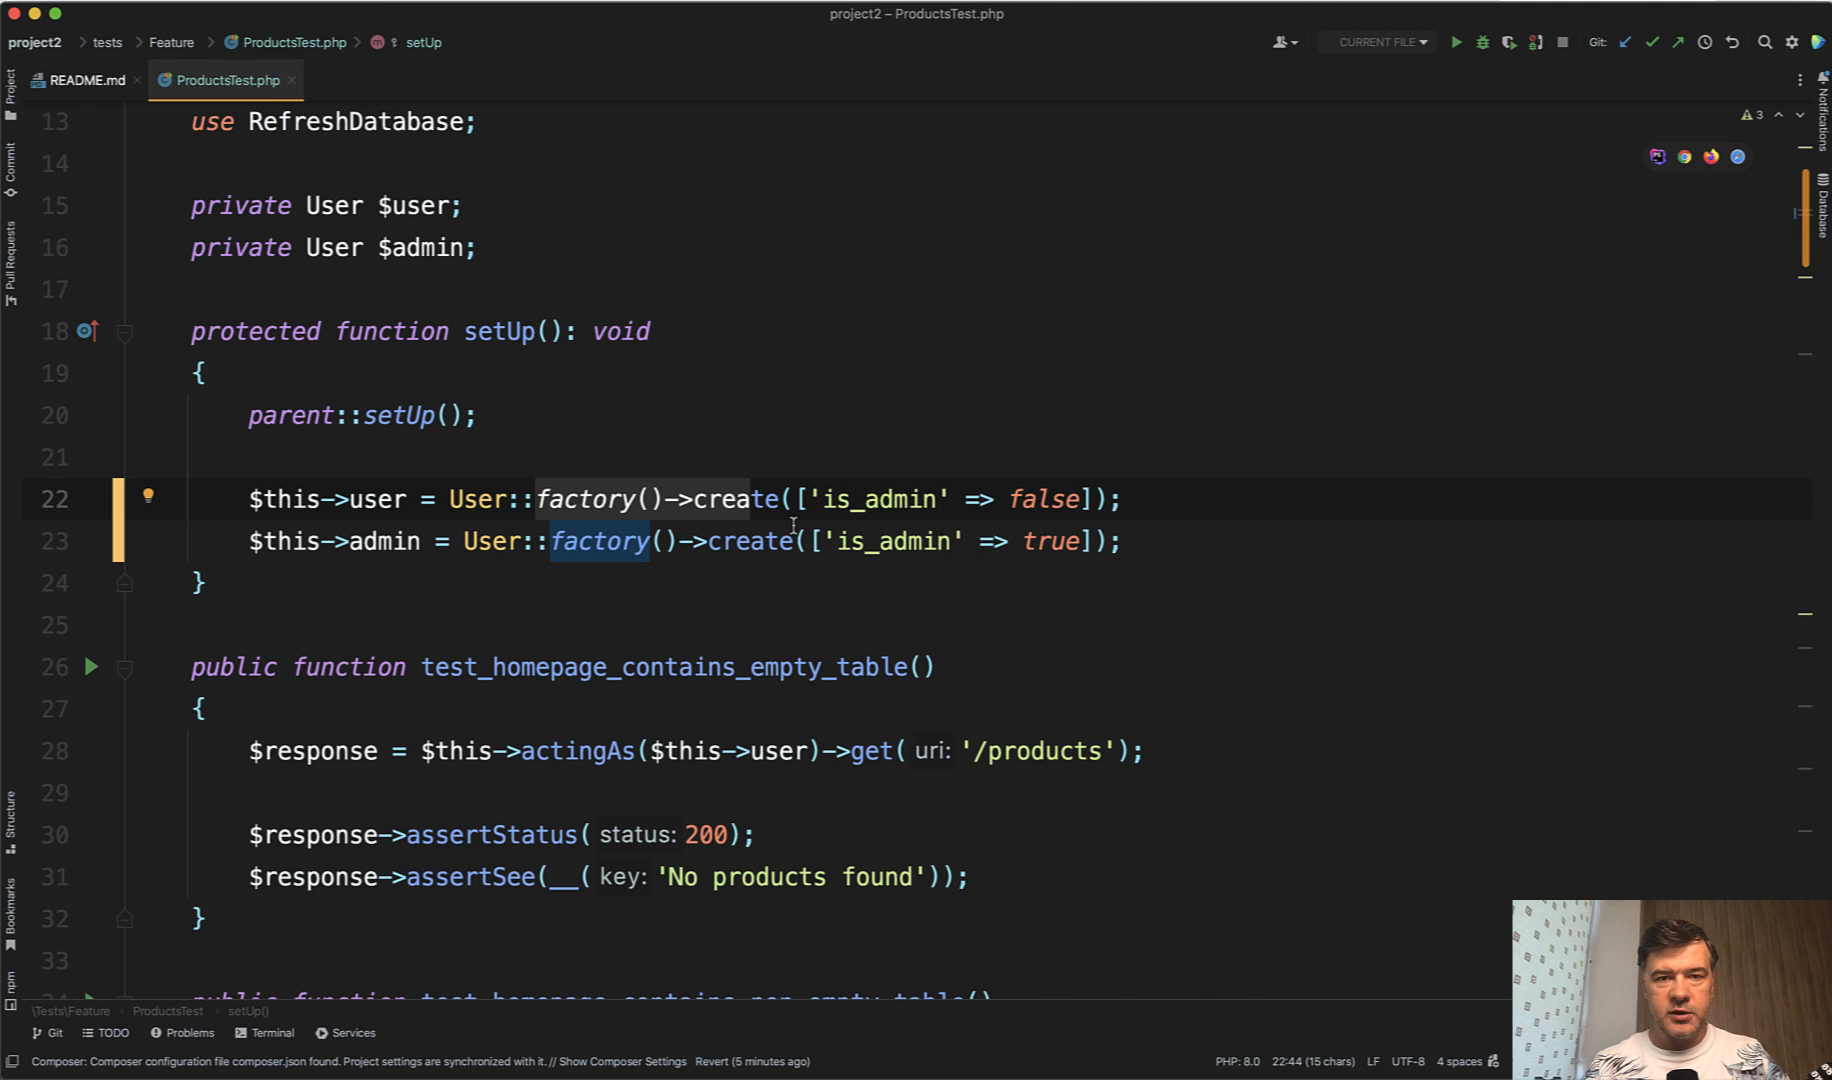
{"action": "left_click", "coordinate": [1126, 542]}
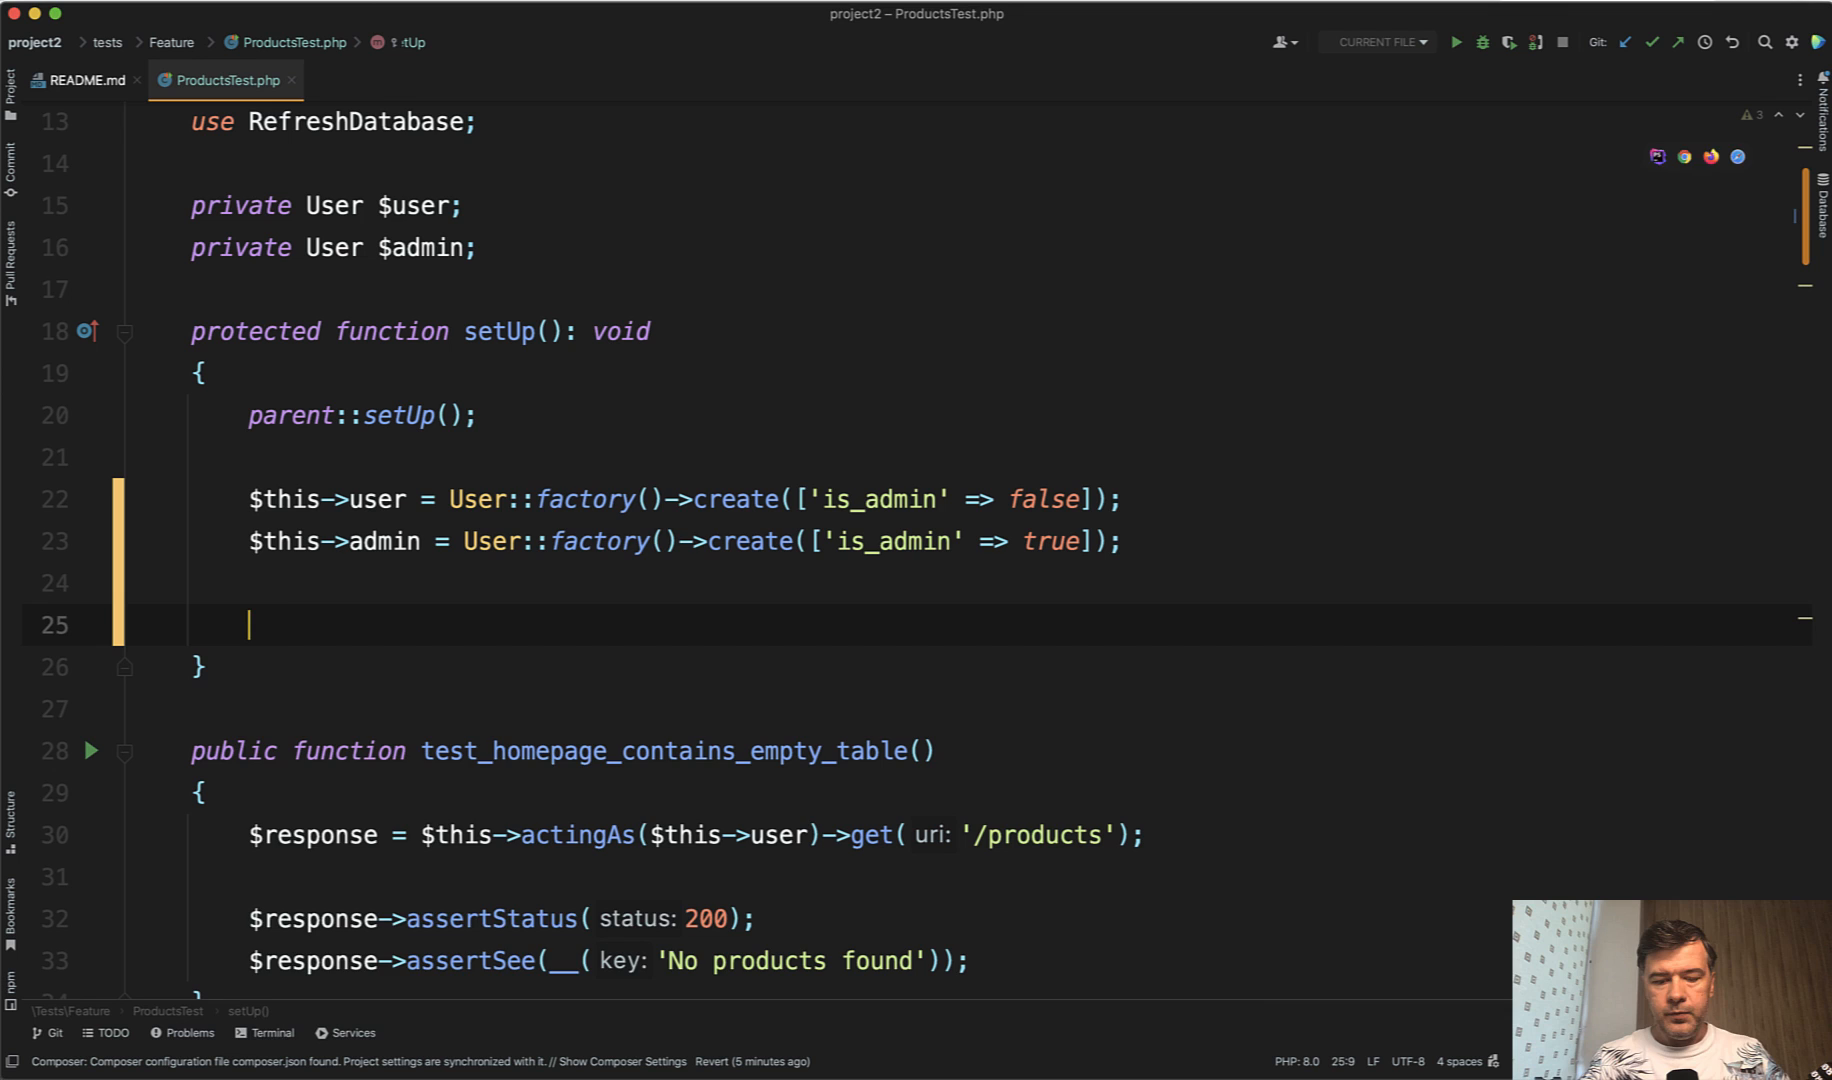
Write User::factory()->create(); then add sequence attribute arrays ['is_admin' => false], ['is_admin' => true]
{"action": "type", "text": "User::factory()"}
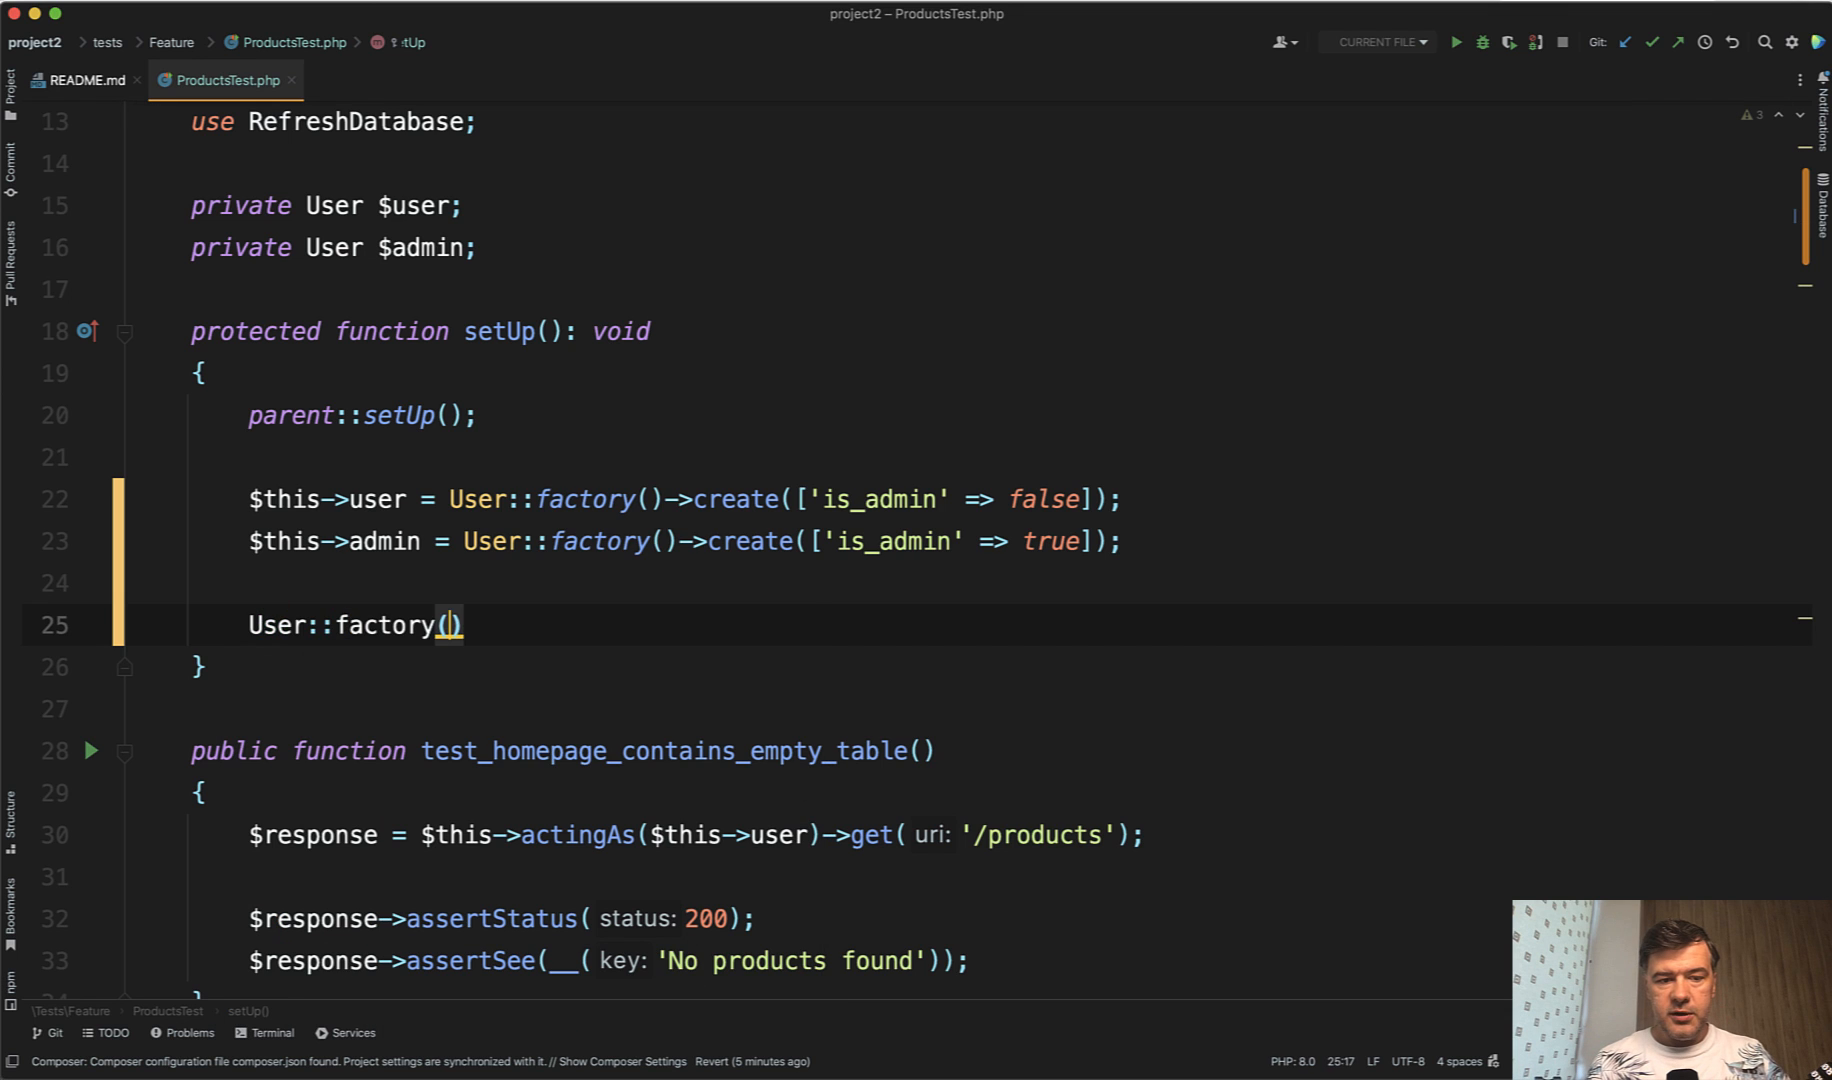
{"action": "type", "text": "->create();"}
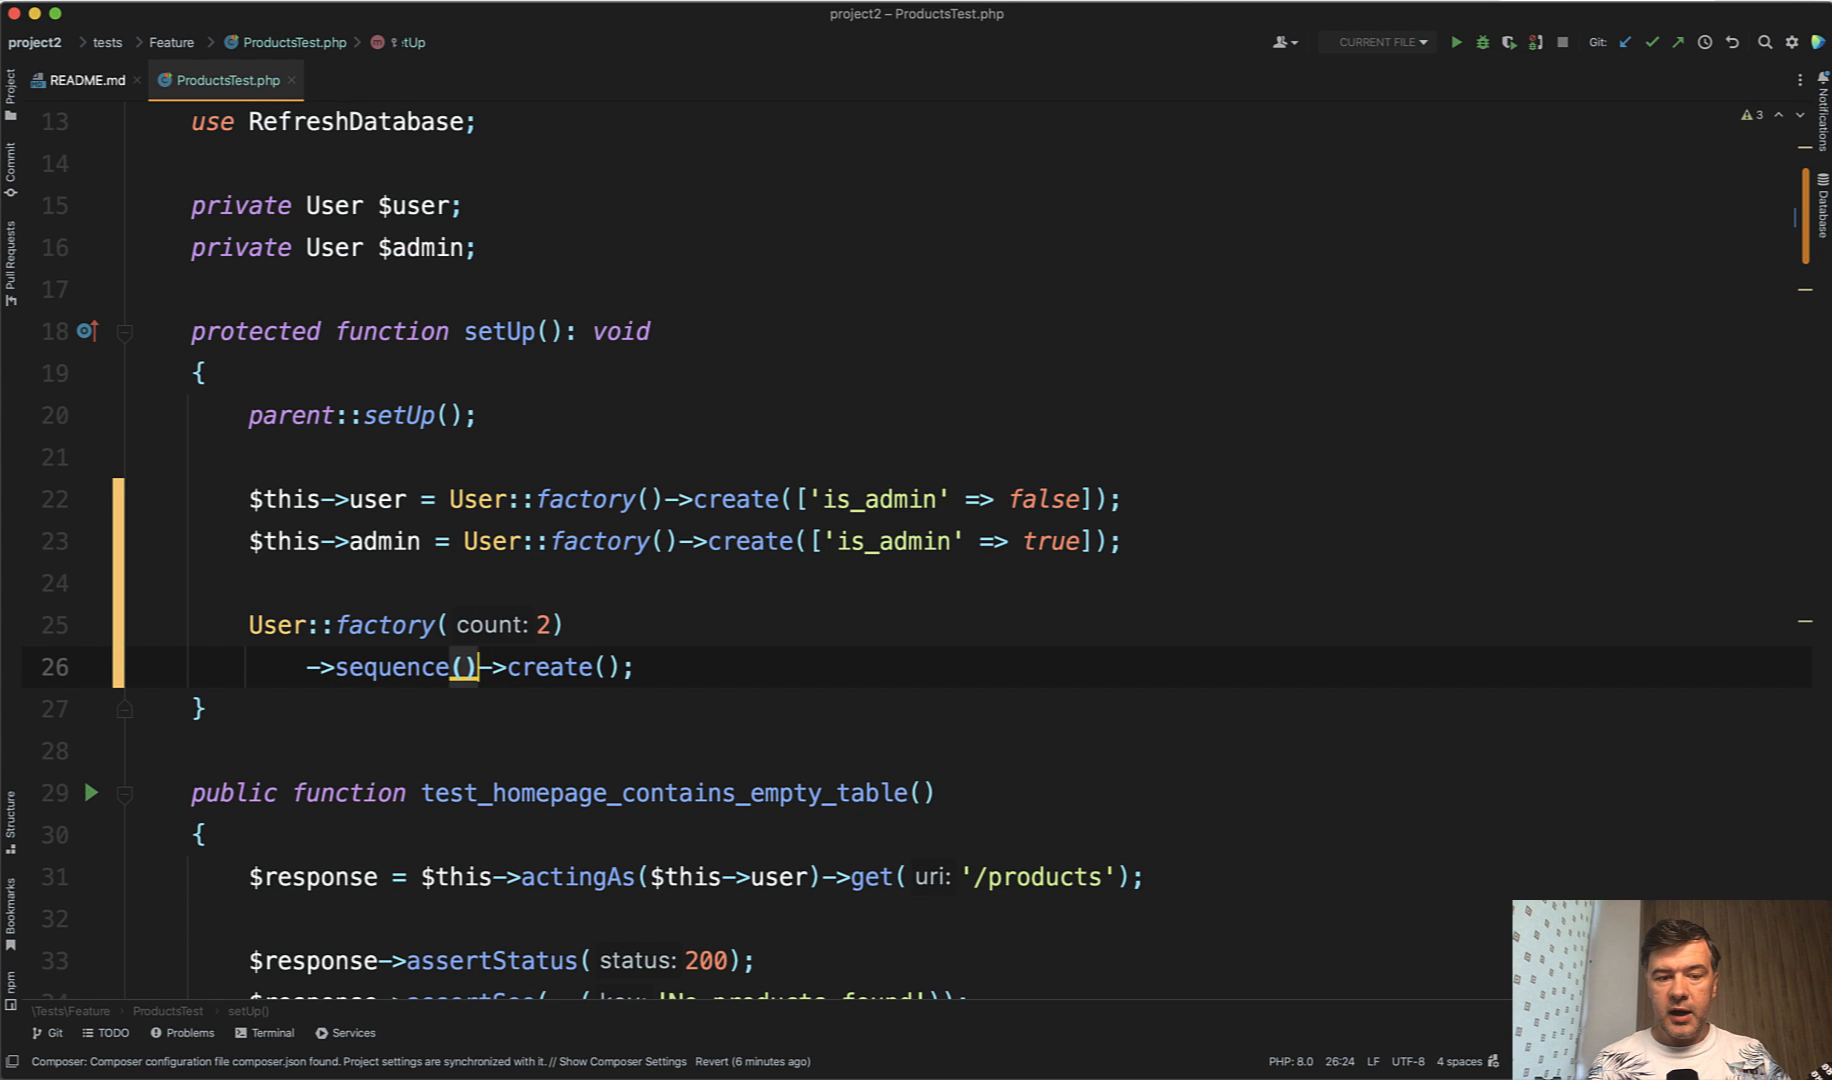
{"action": "key", "text": "Enter"}
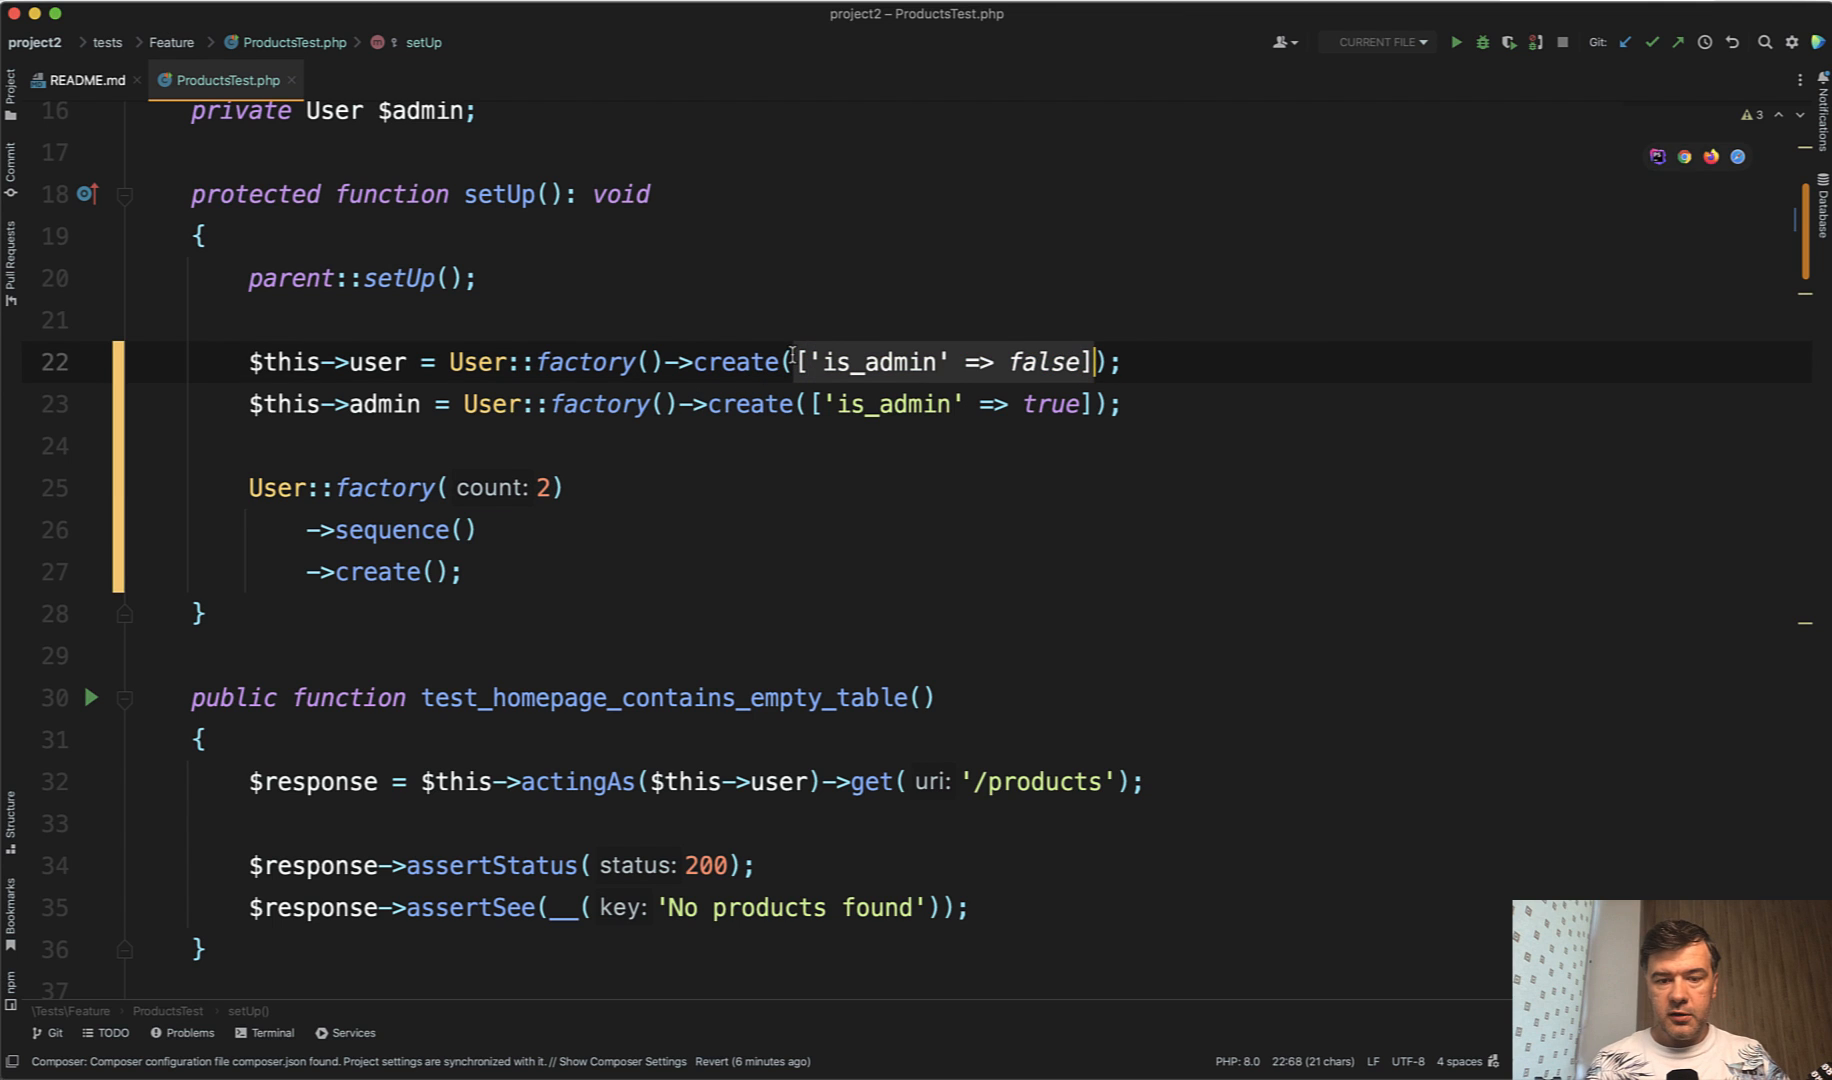
{"action": "left_click", "coordinate": [464, 530]}
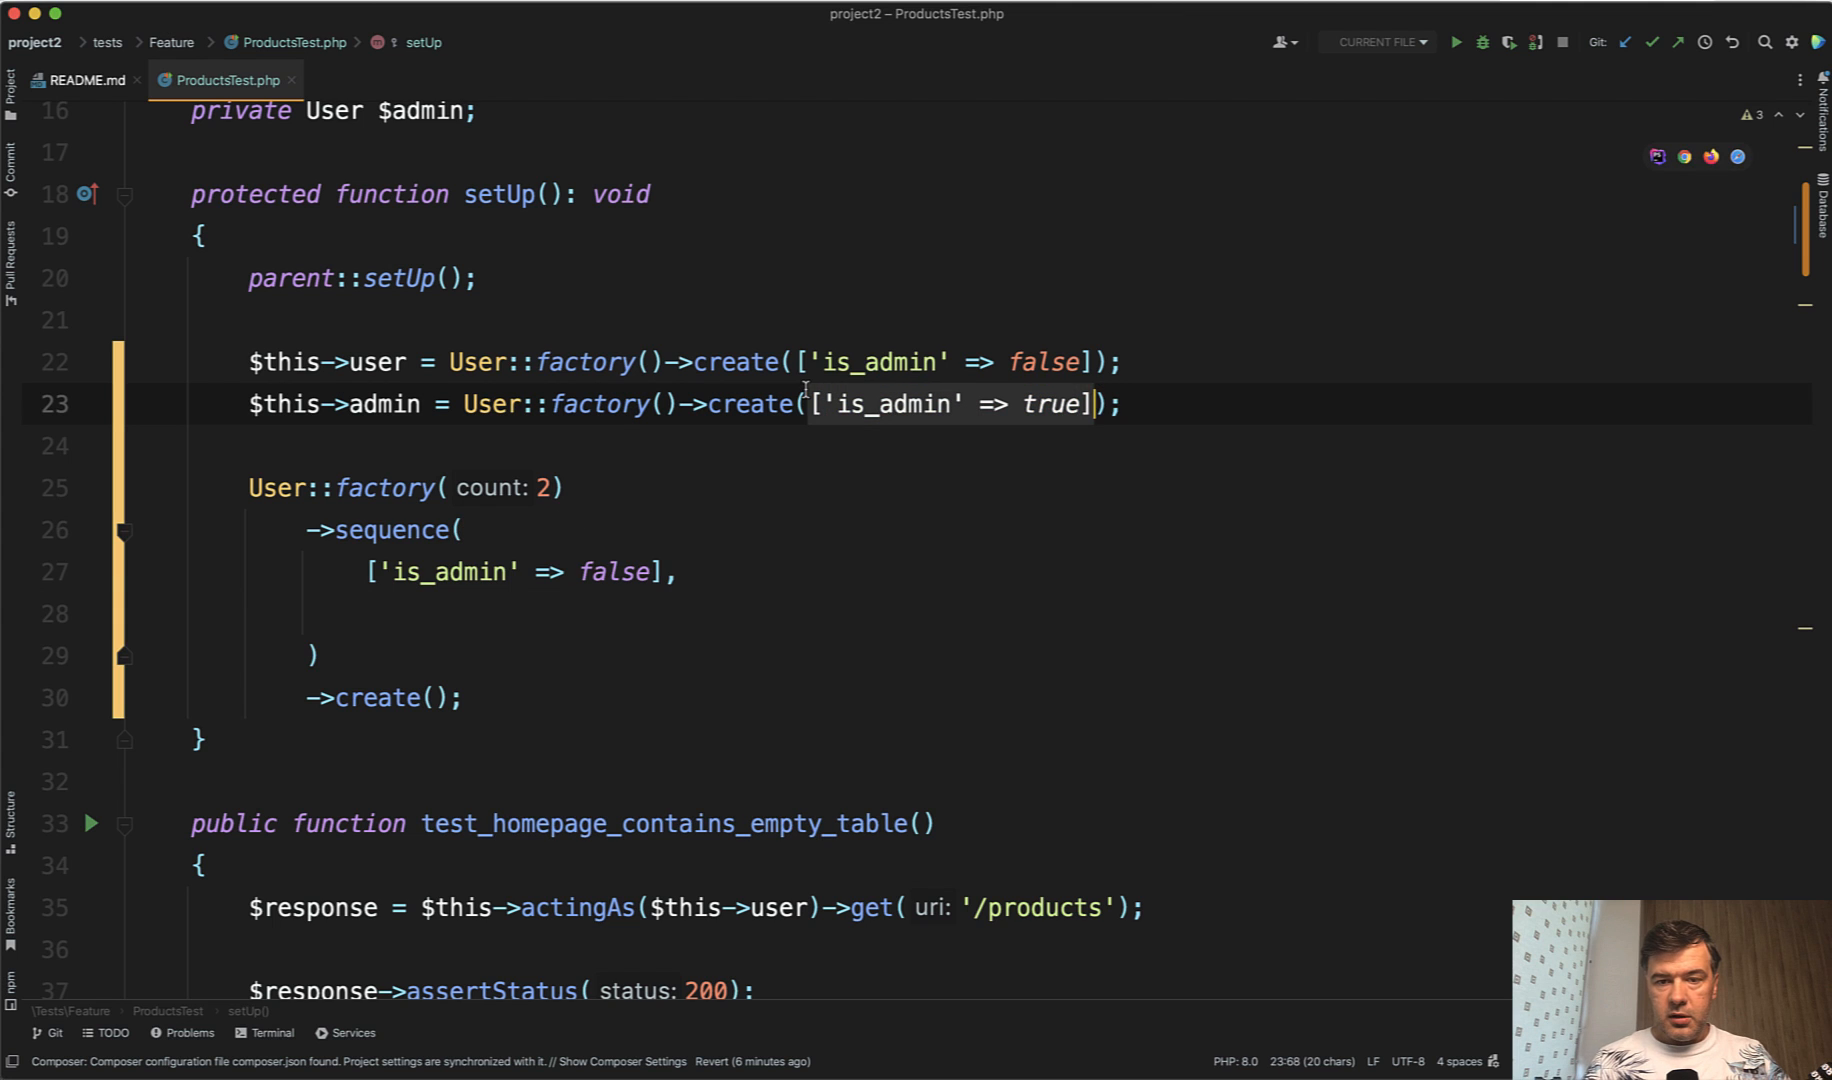
{"action": "type", "text": "['is_admin' => true]"}
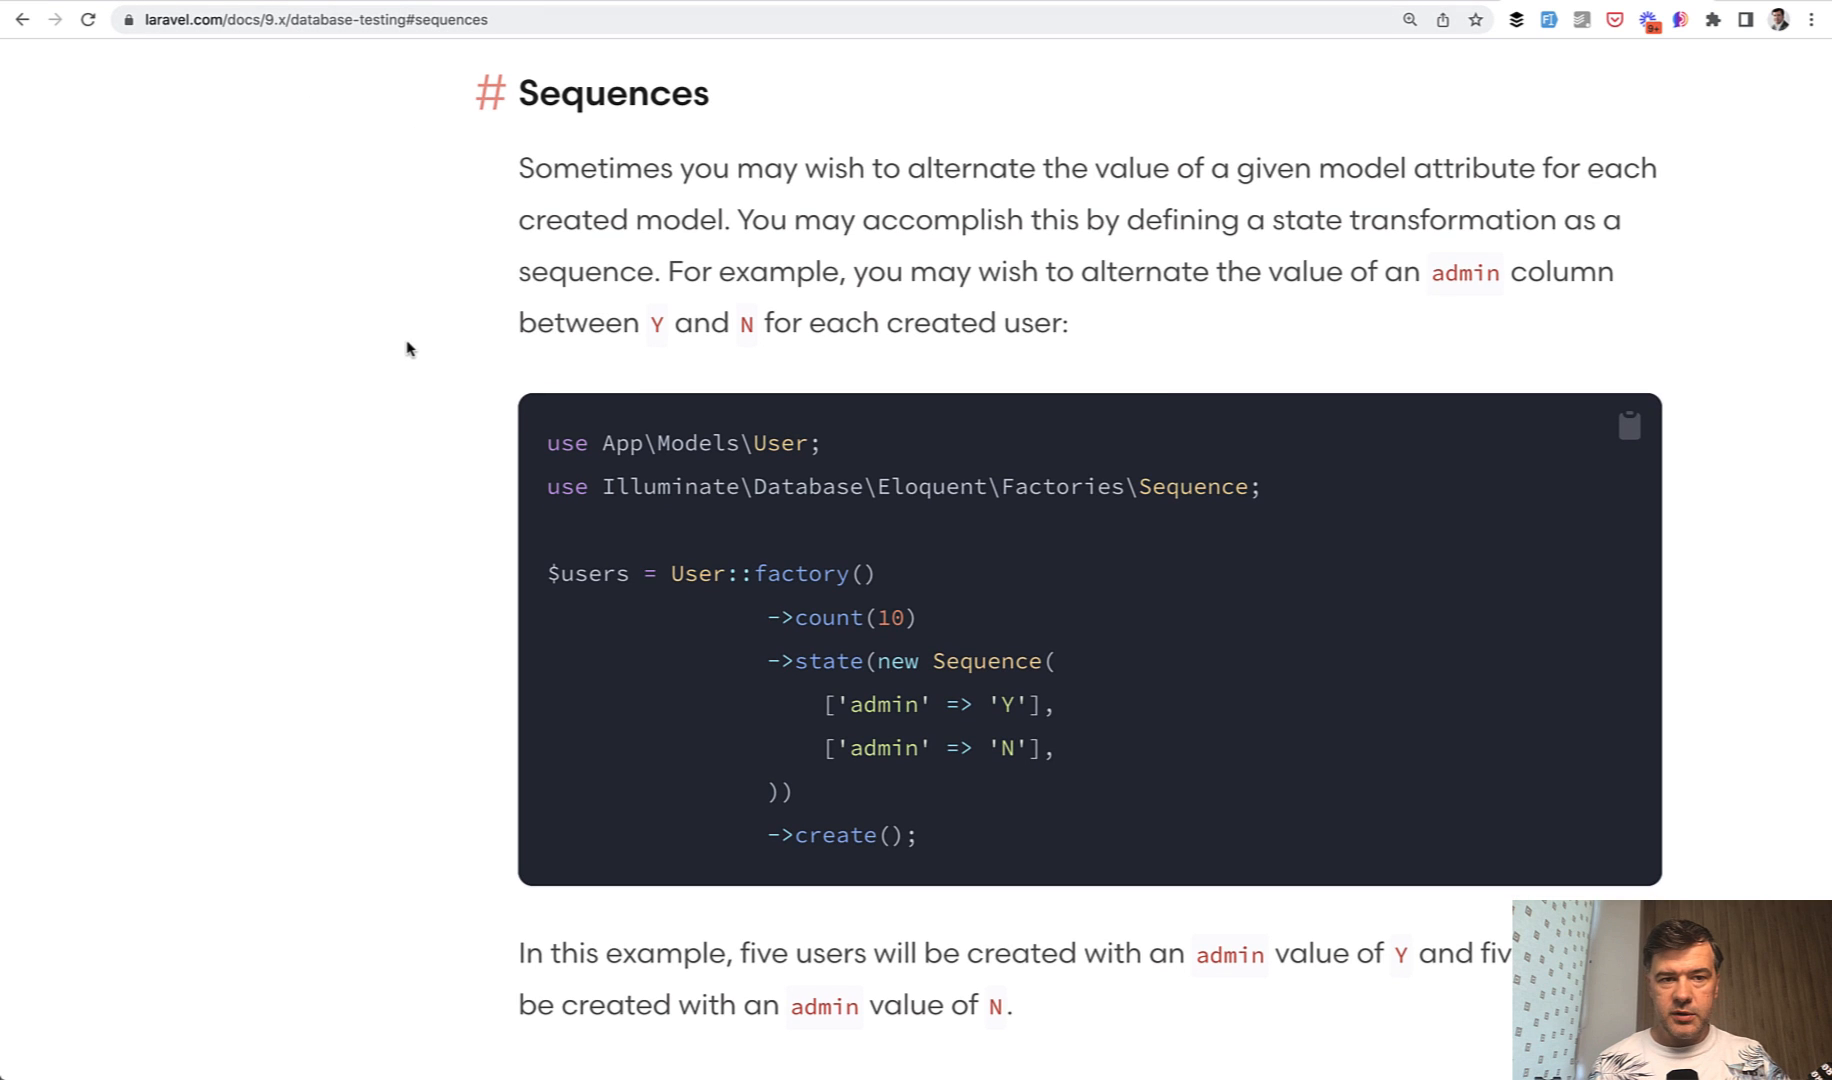
Review the $users sequence example in the Laravel docs and return to ProductsTest
{"action": "scroll", "scroll_direction": "down", "scroll_amount": 3}
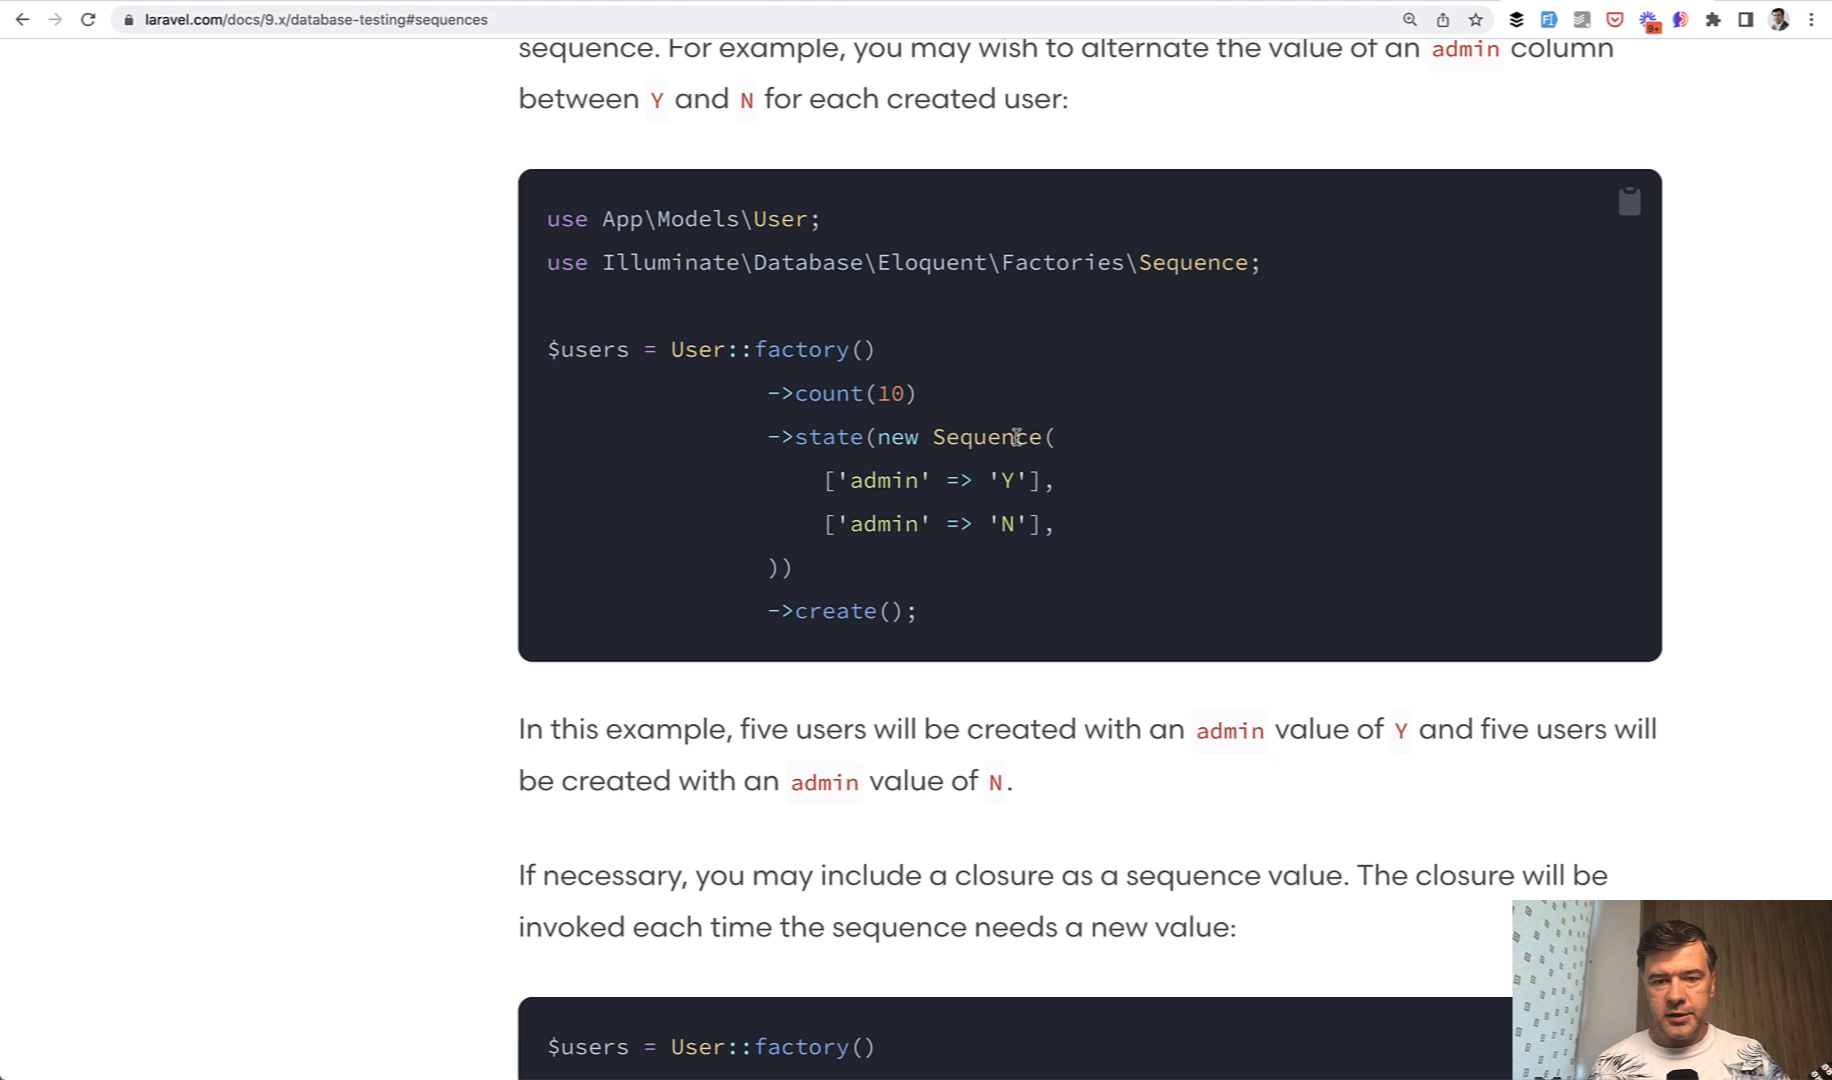
{"action": "mouse_move", "coordinate": [838, 566]}
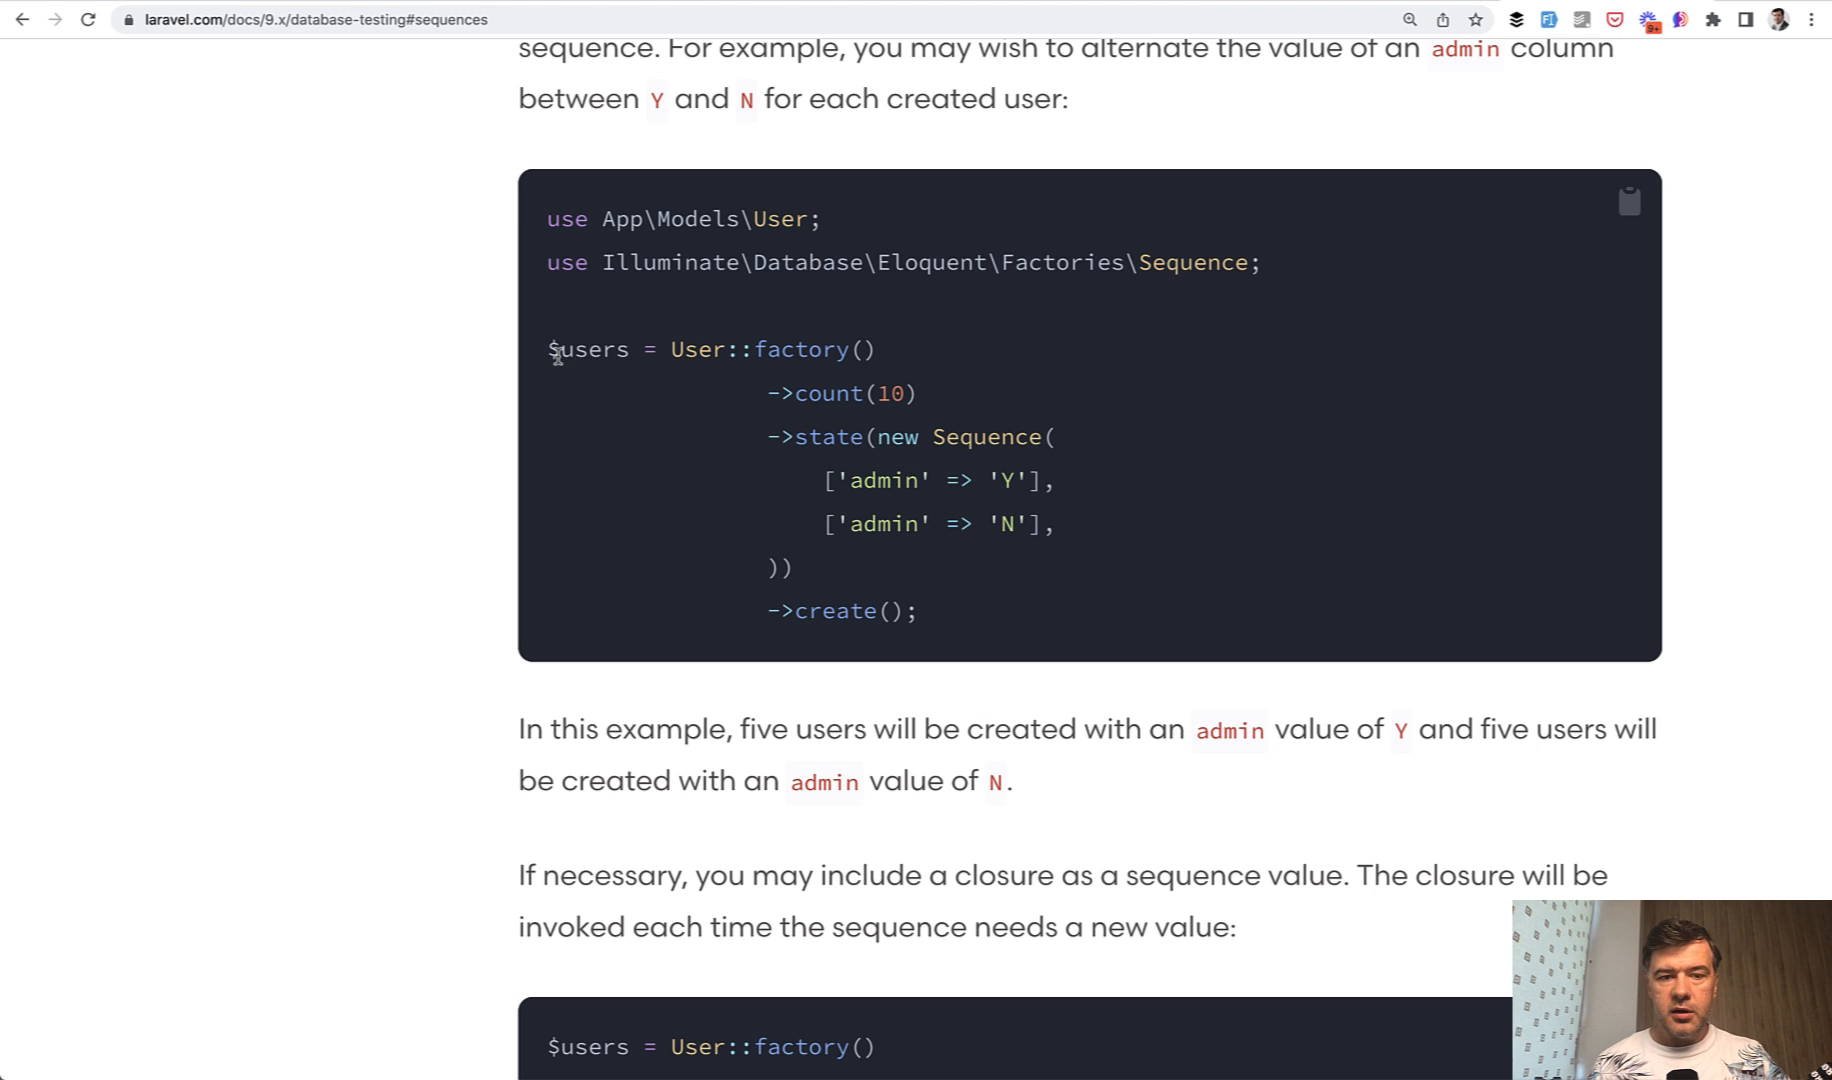
{"action": "double_click", "coordinate": [588, 350]}
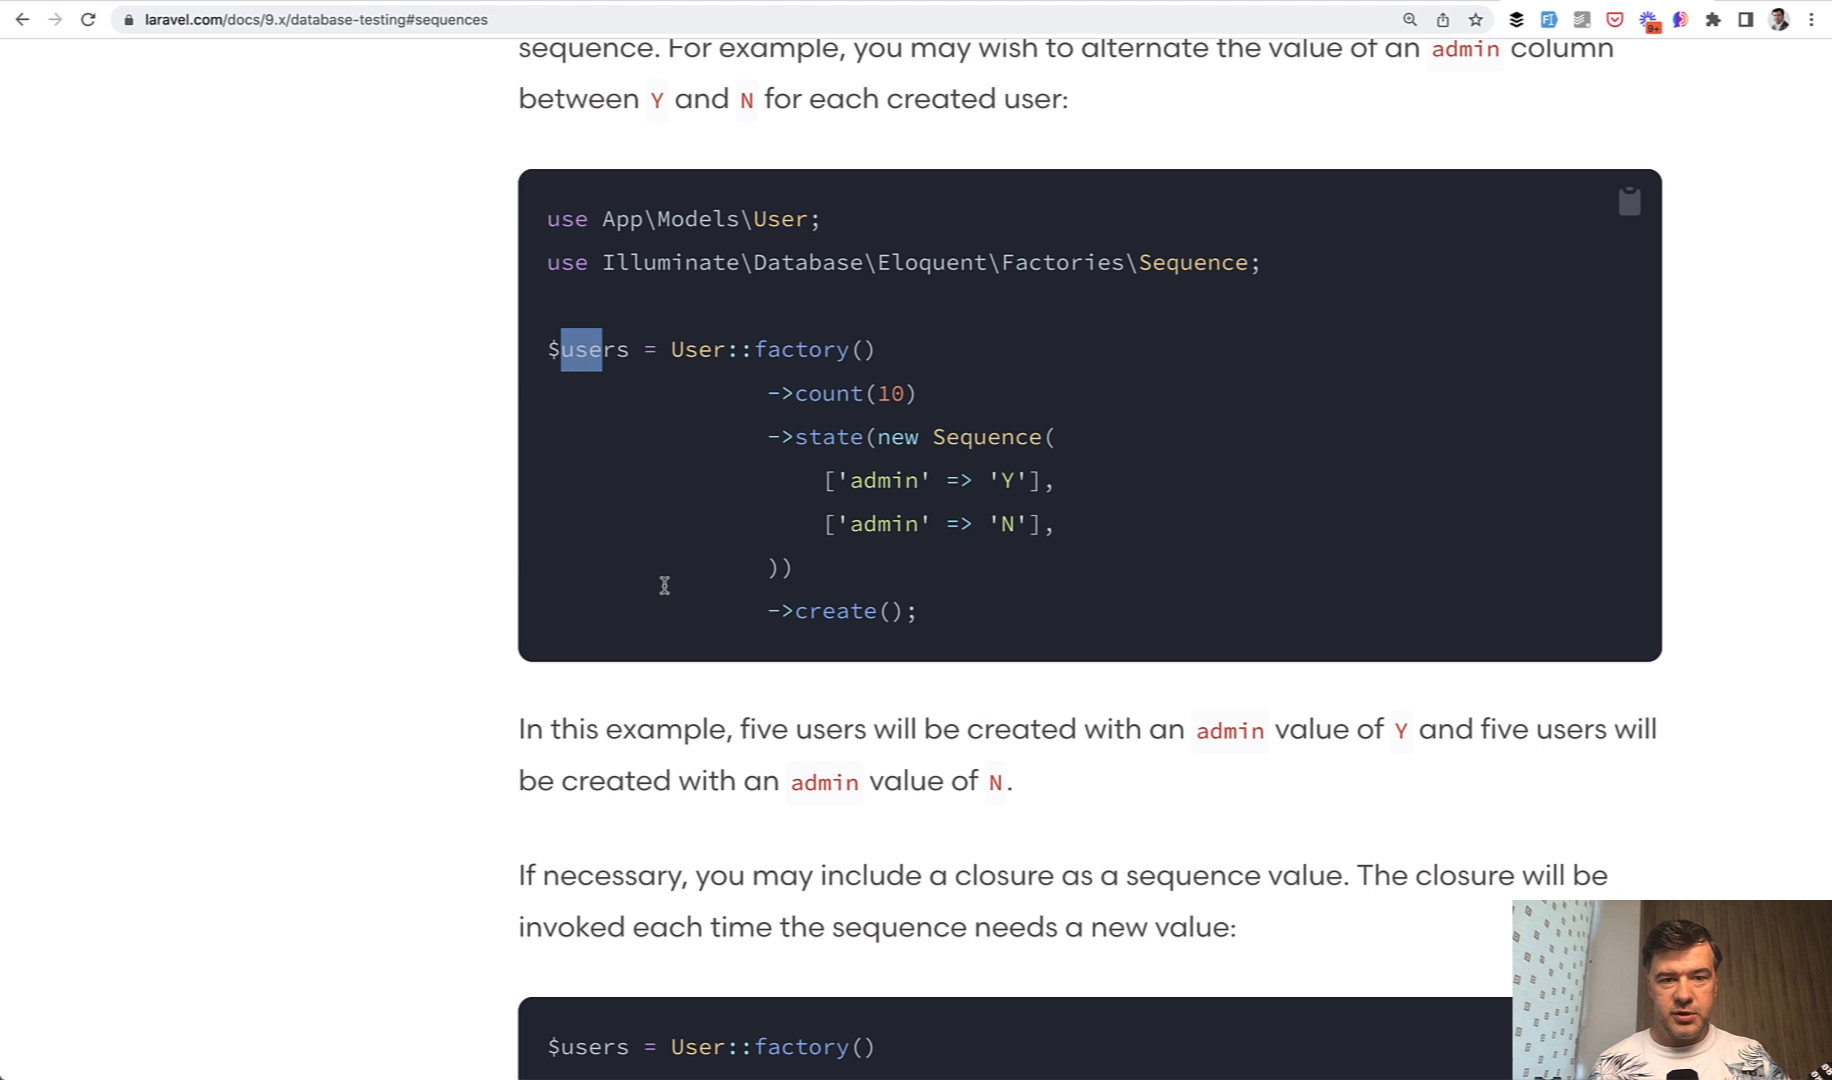
{"action": "key", "text": "alt+tab"}
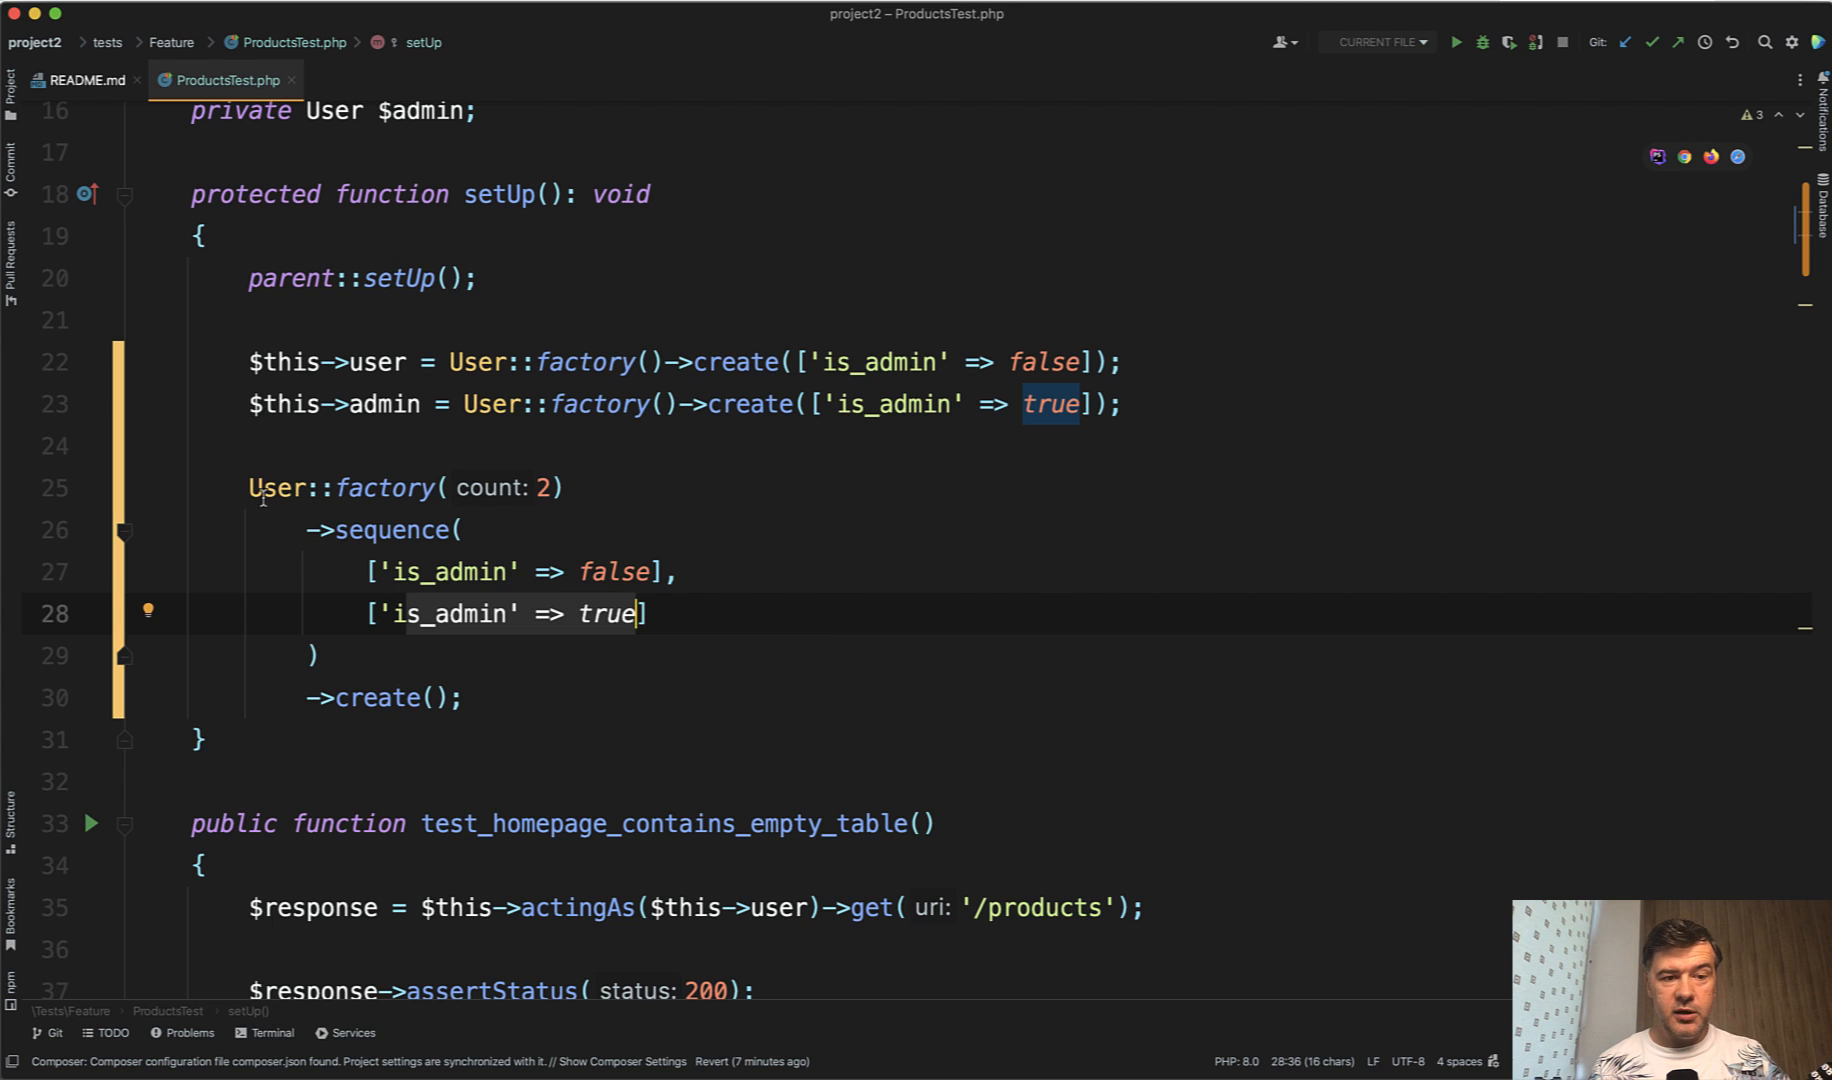
Destructure the factory result into [$this->user, $this->admin] = before the User::factory chain
{"action": "left_click", "coordinate": [268, 488]}
{"action": "type", "text": "[] = "}
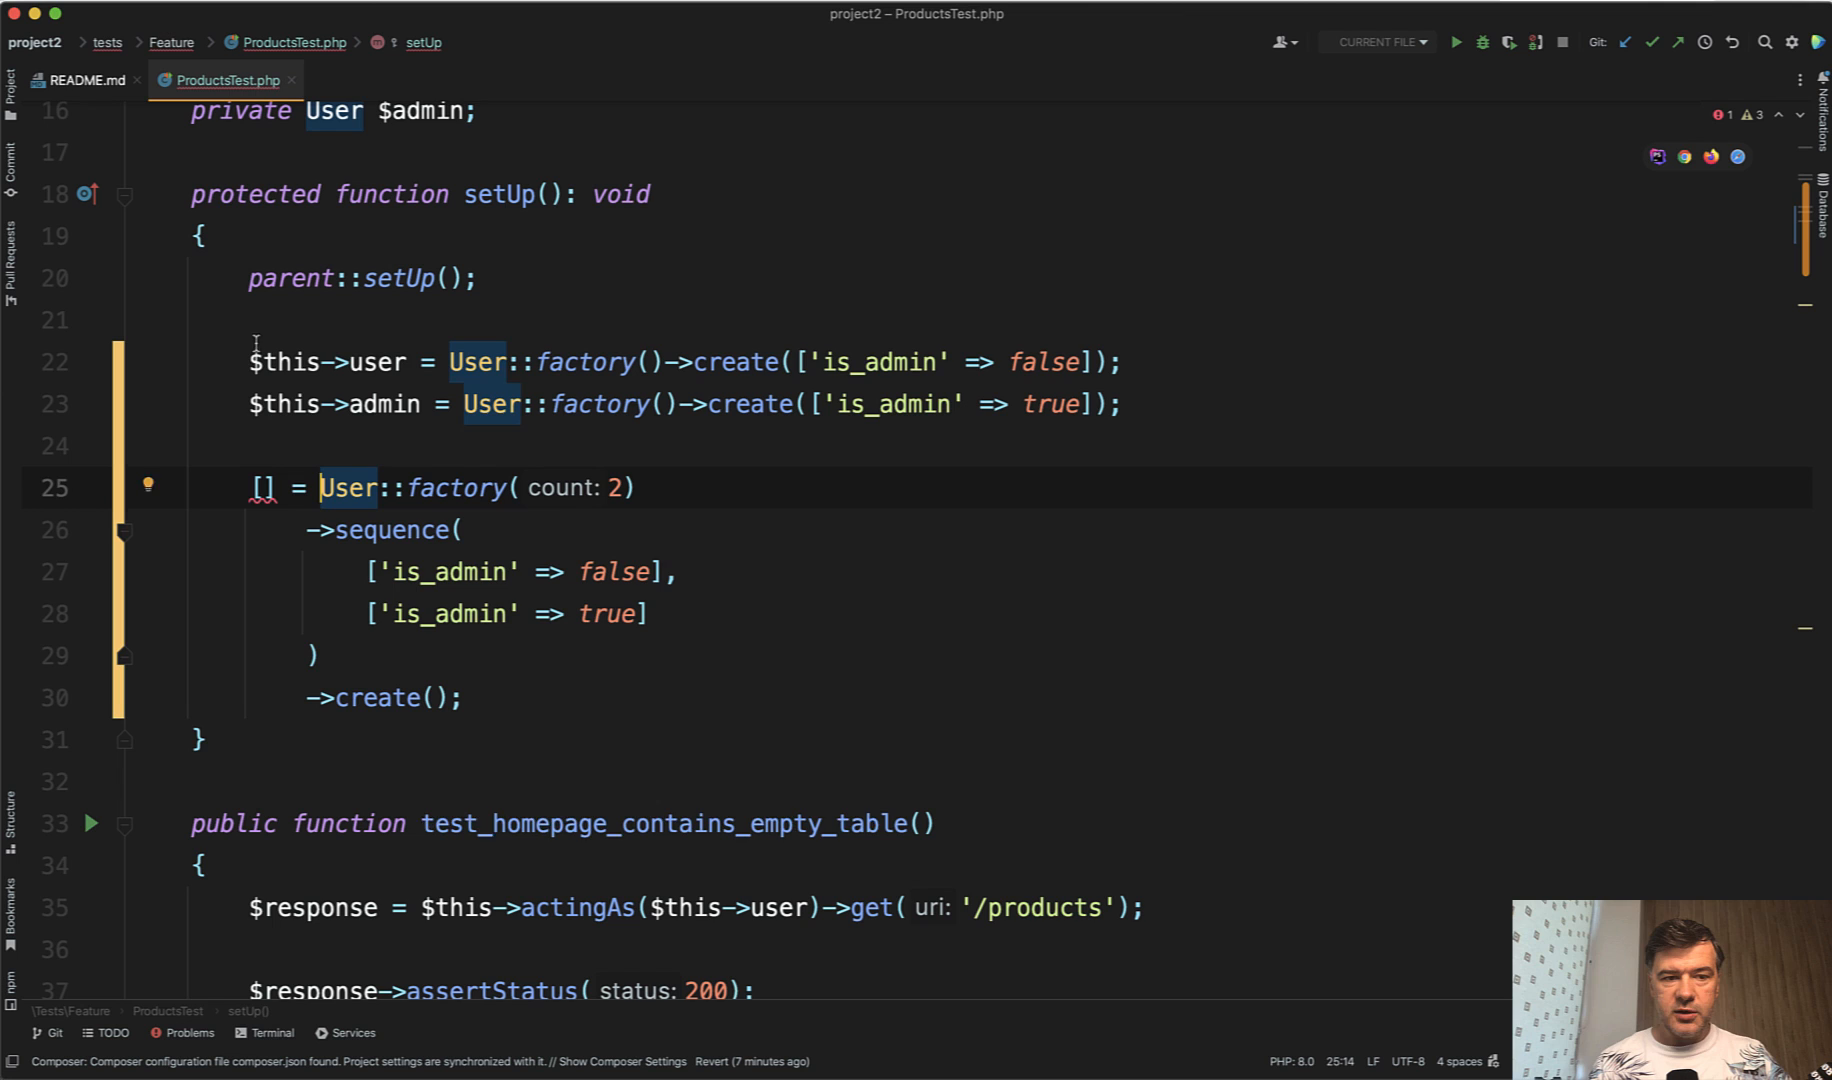
{"action": "left_click", "coordinate": [406, 362]}
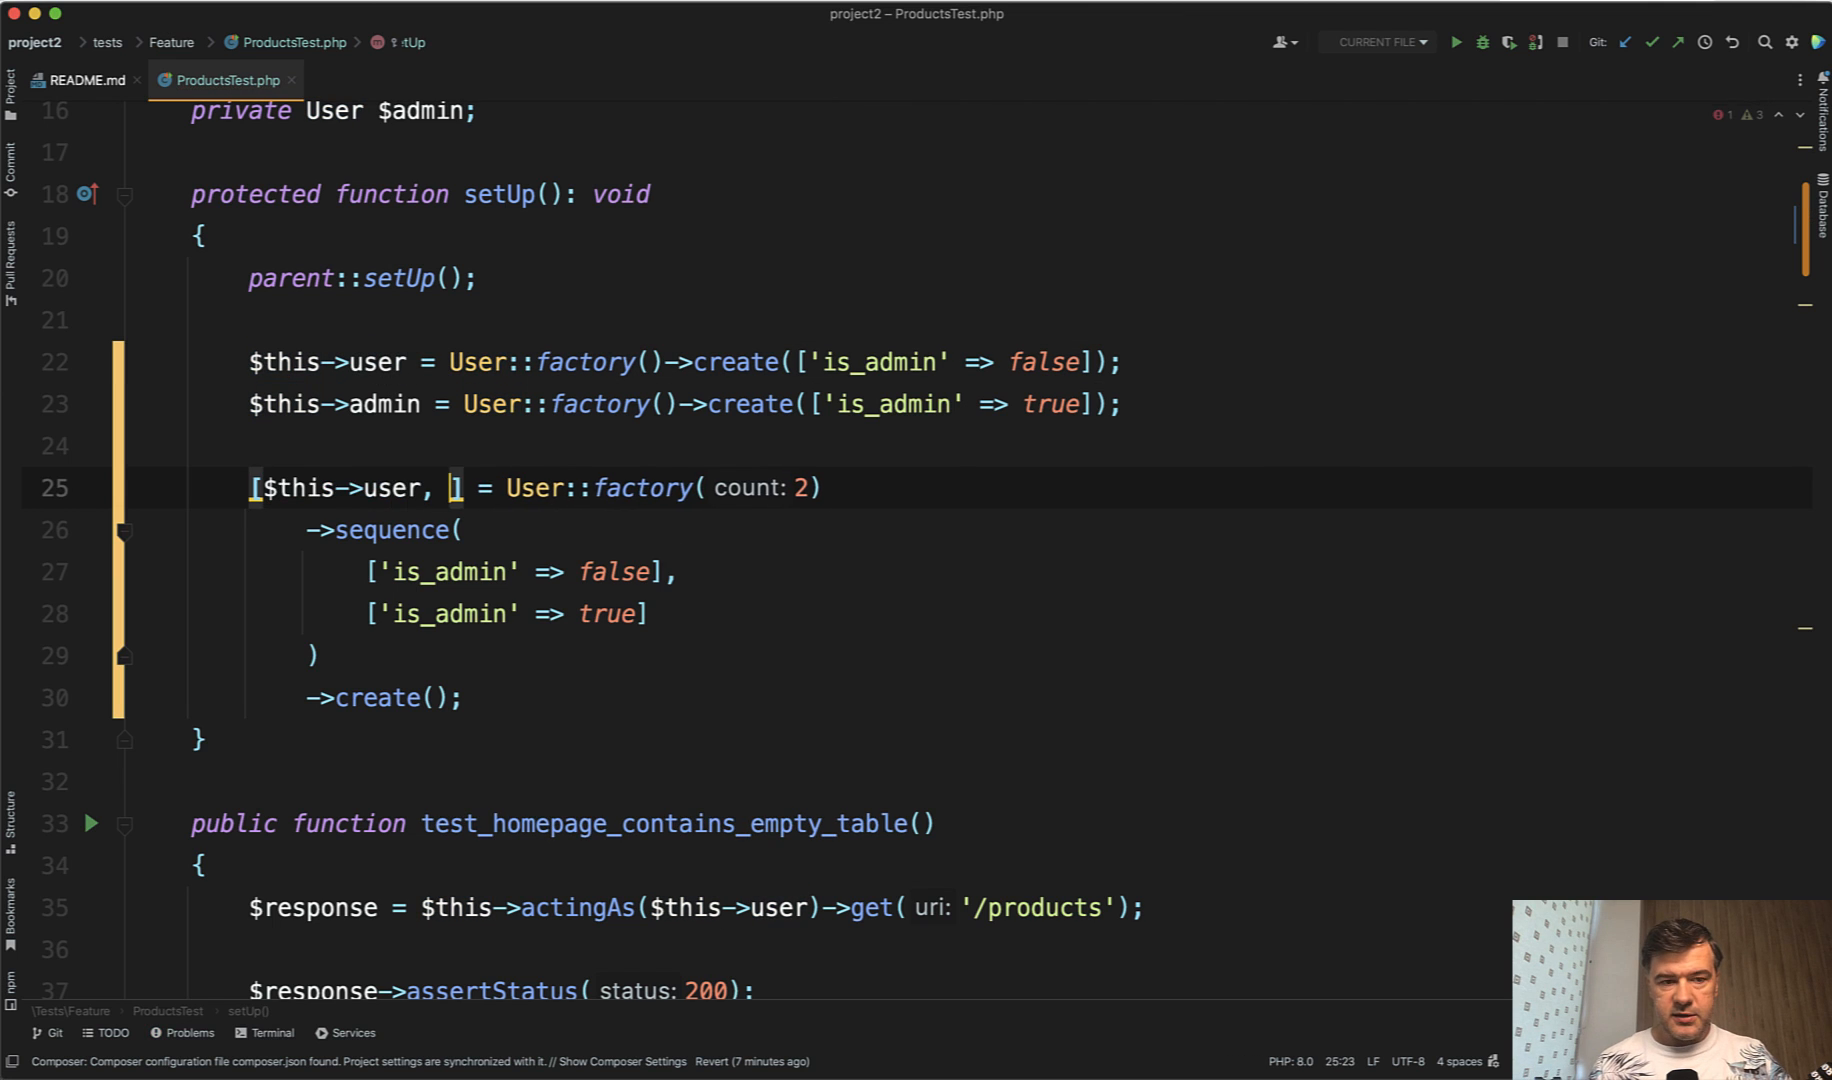
{"action": "type", "text": "$this->admin"}
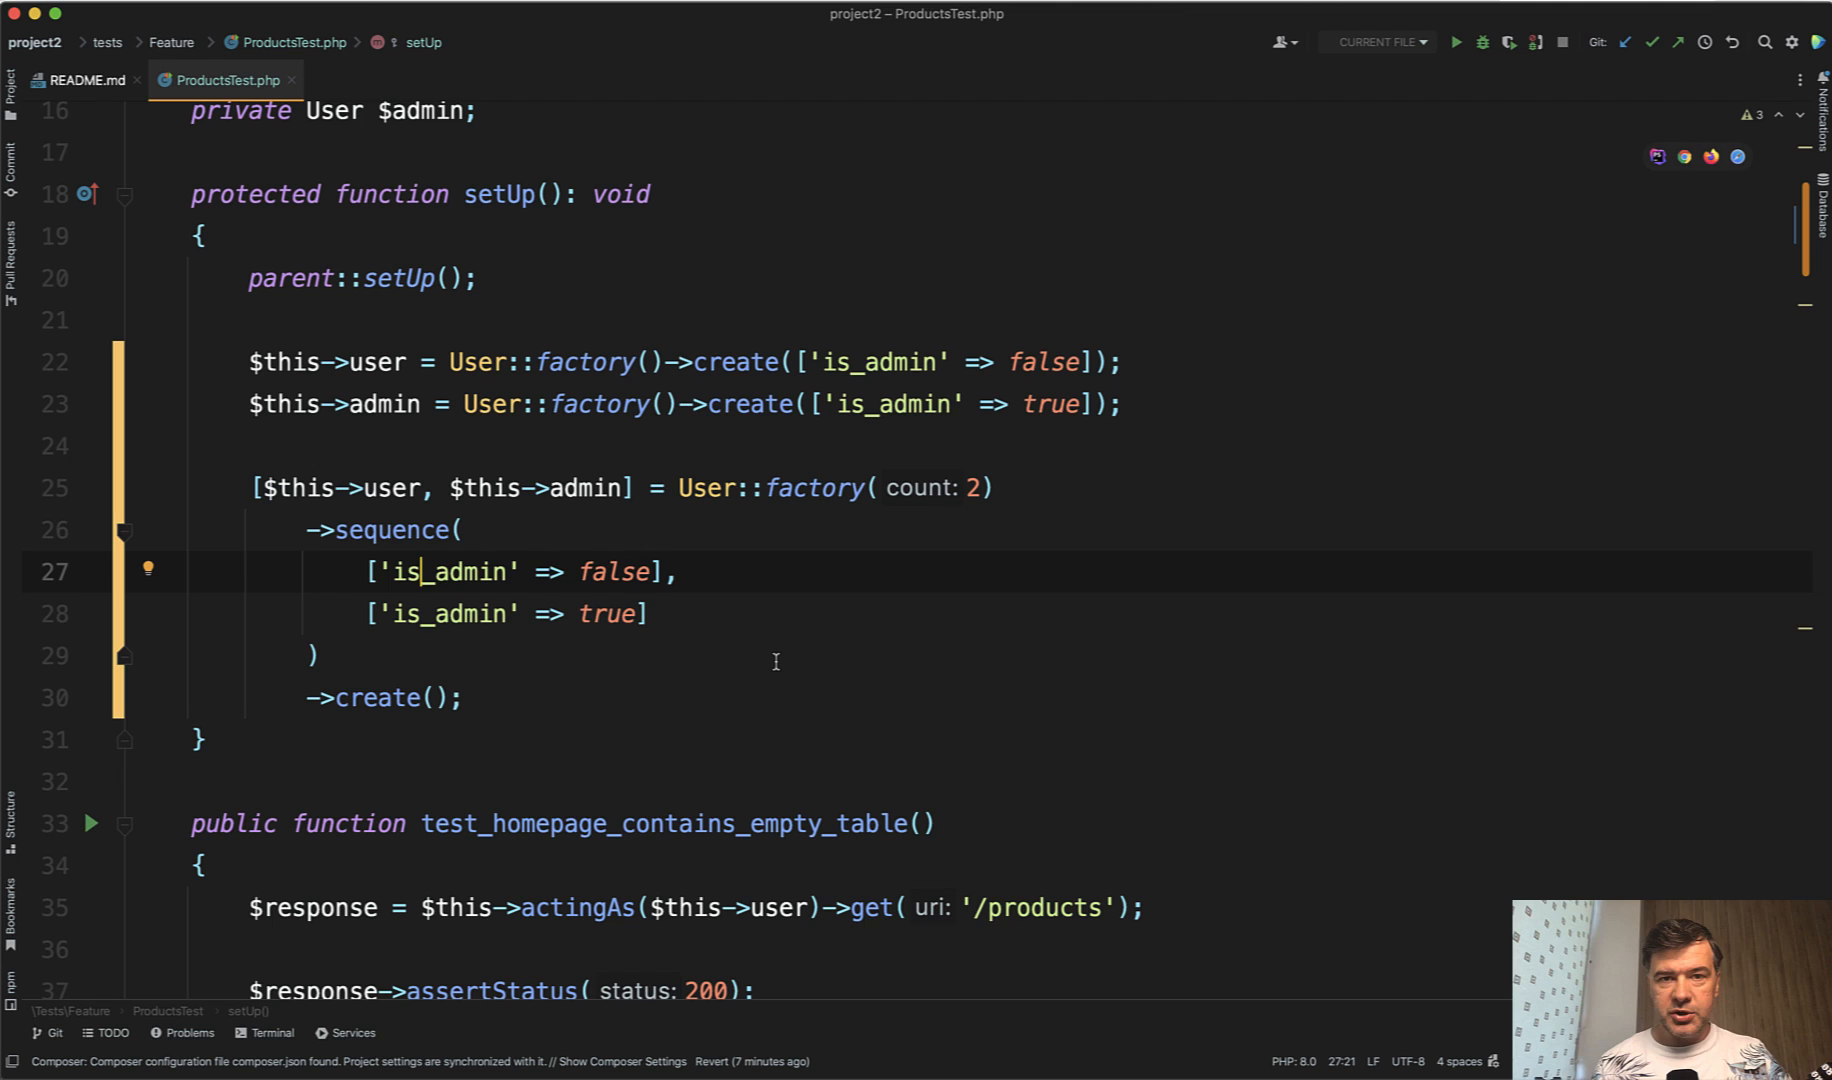
{"action": "mouse_move", "coordinate": [494, 424]}
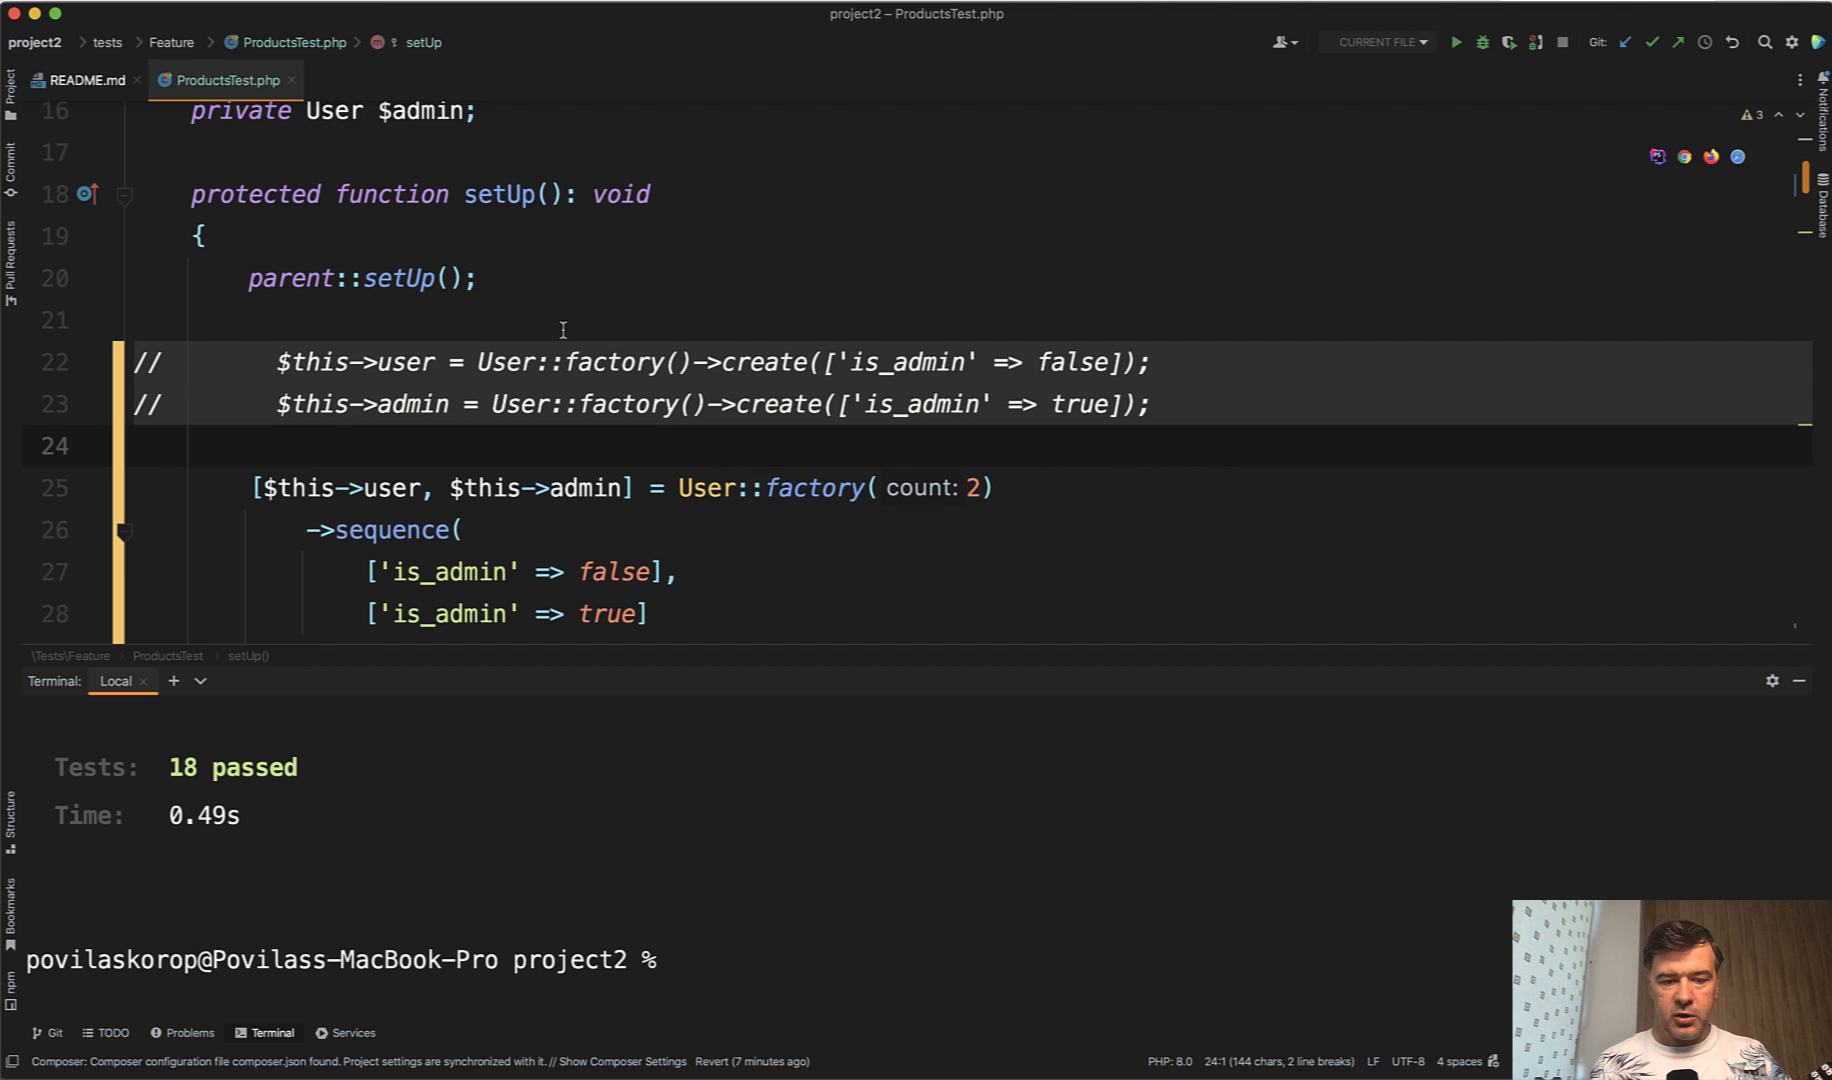
{"action": "mouse_move", "coordinate": [884, 652]}
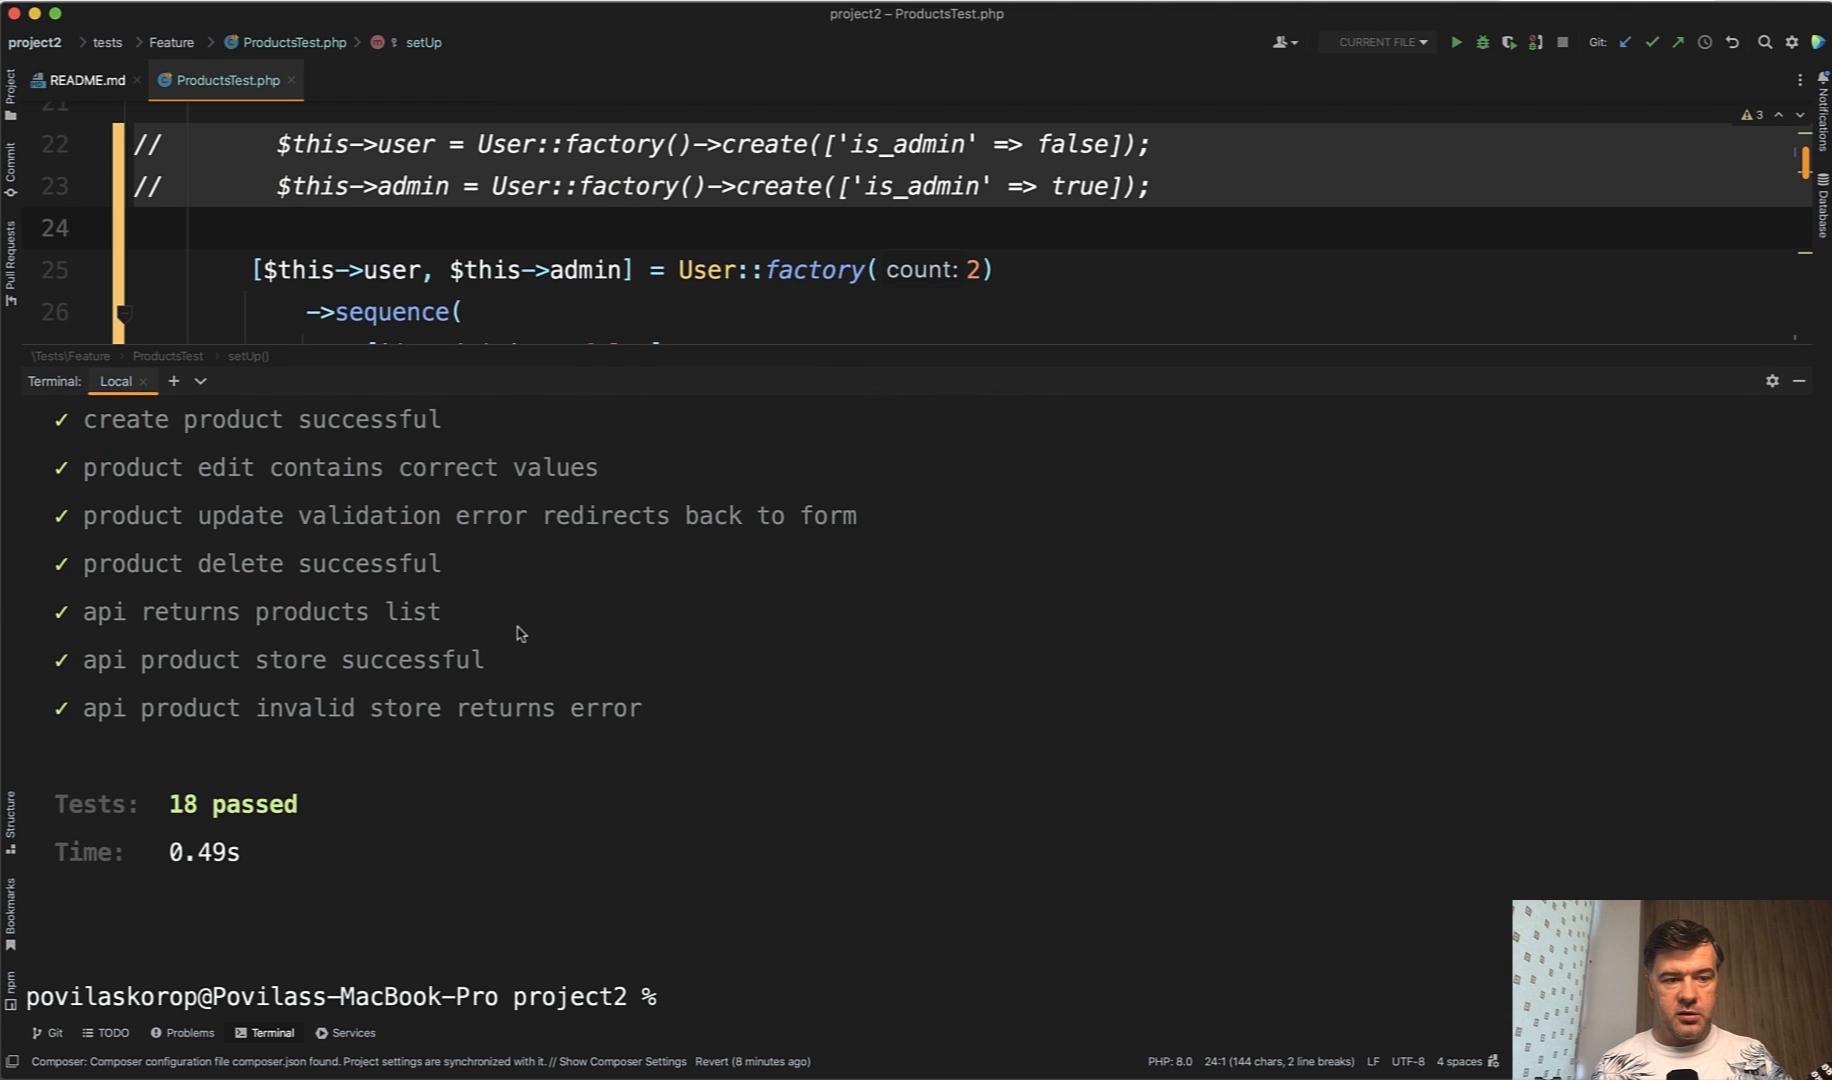
Scroll up in the editor over the commented-out original factory assignments
{"action": "scroll", "scroll_direction": "up", "scroll_amount": 3}
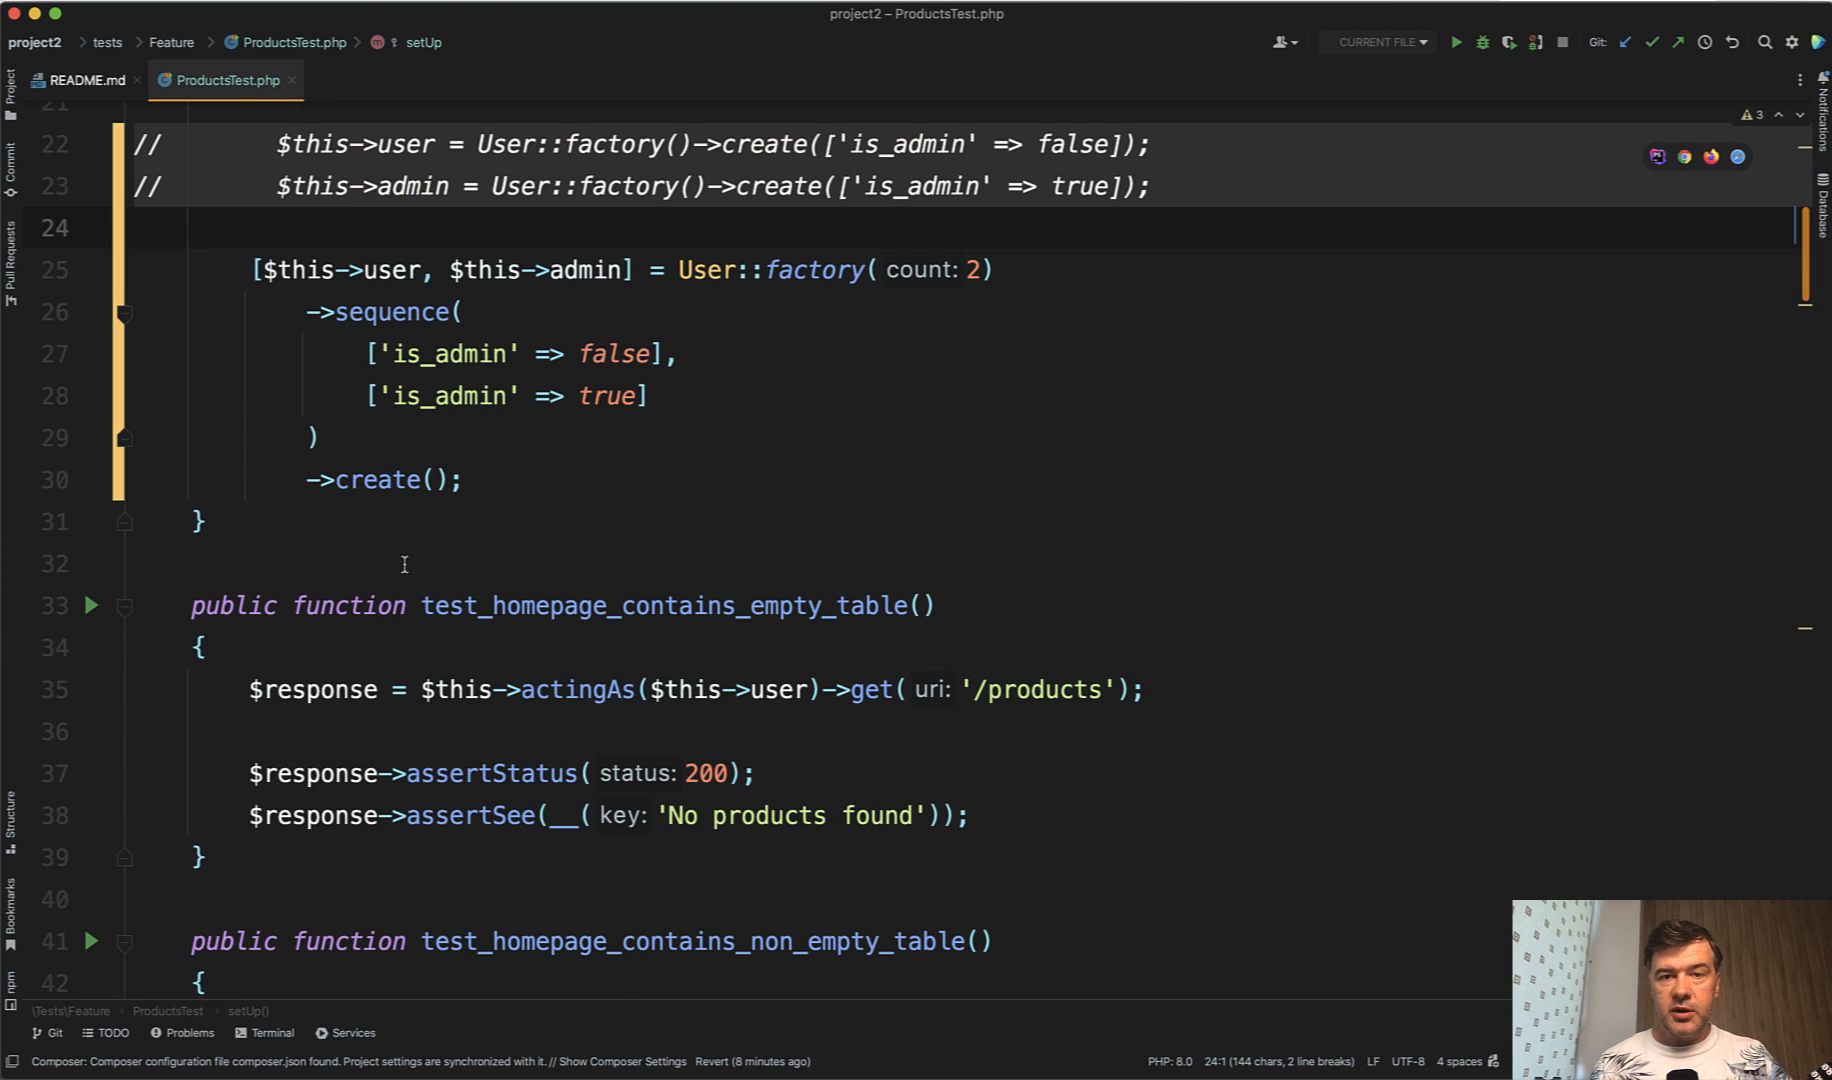
{"action": "scroll", "scroll_direction": "up", "scroll_amount": 3}
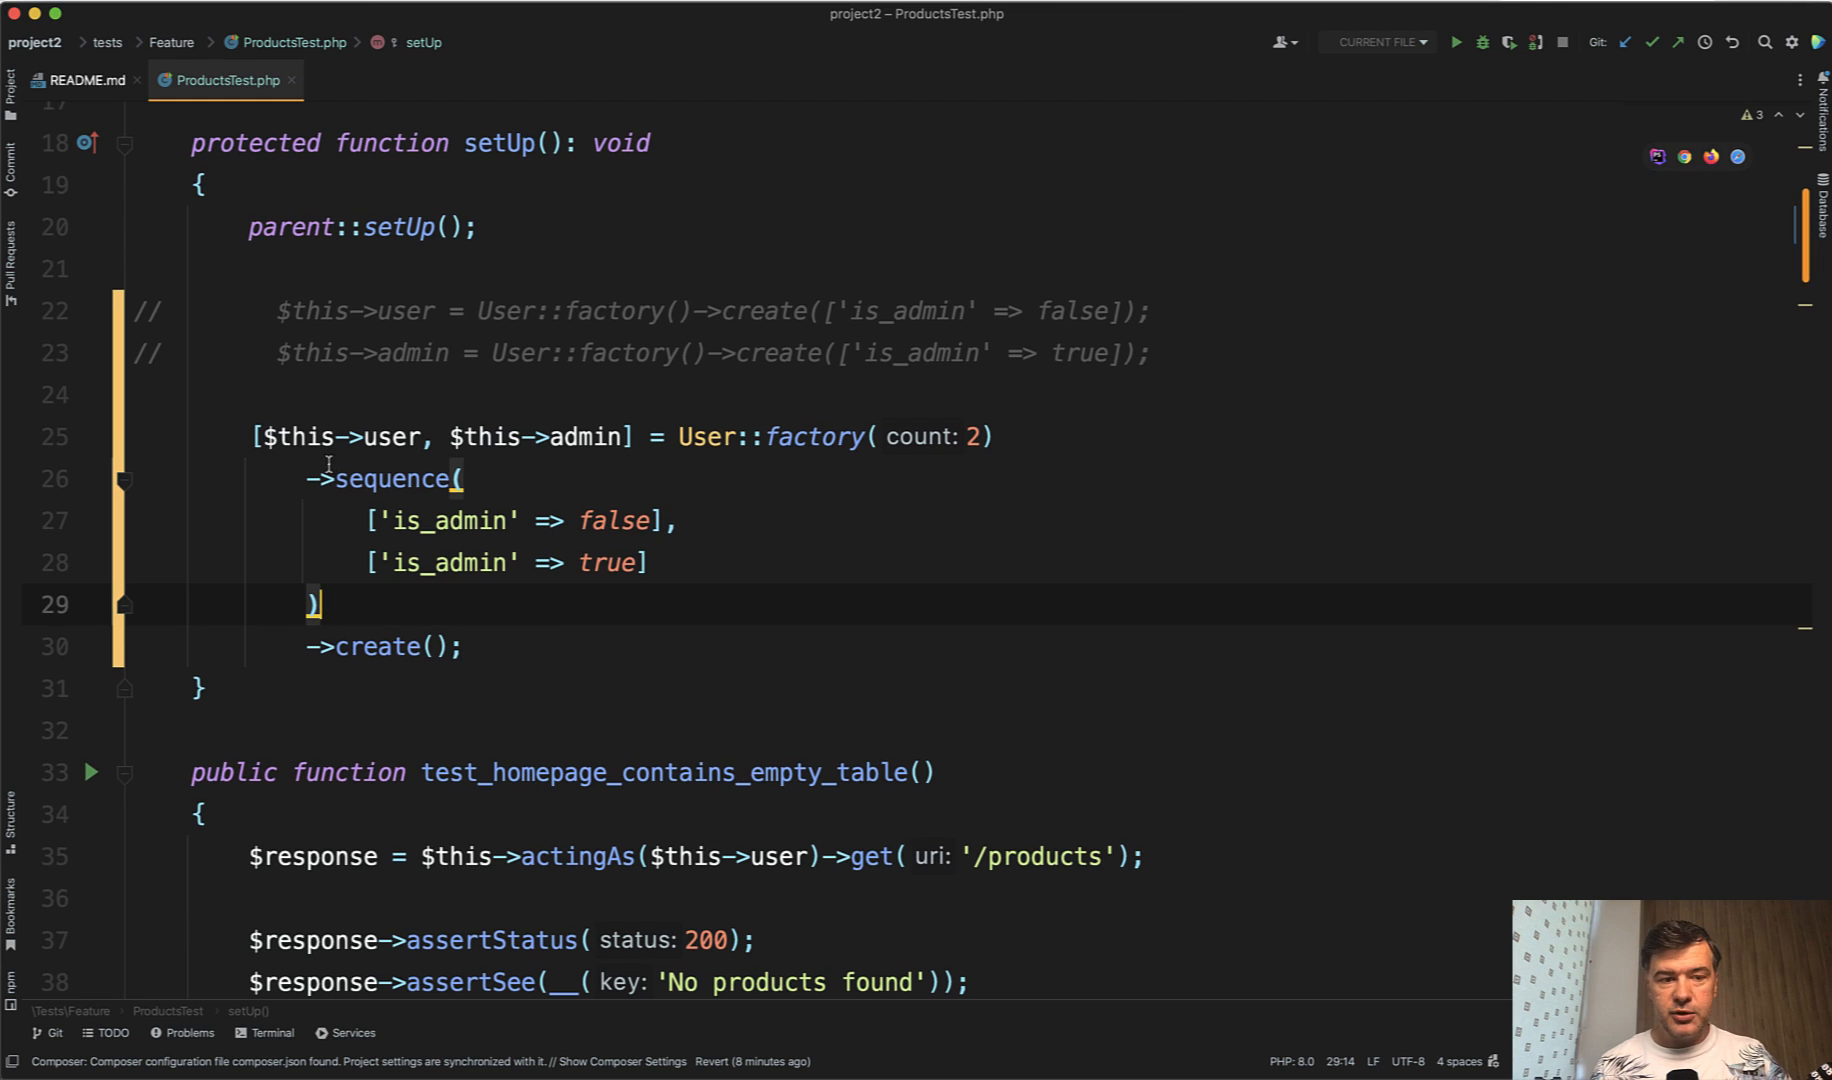
{"action": "left_click", "coordinate": [436, 436]}
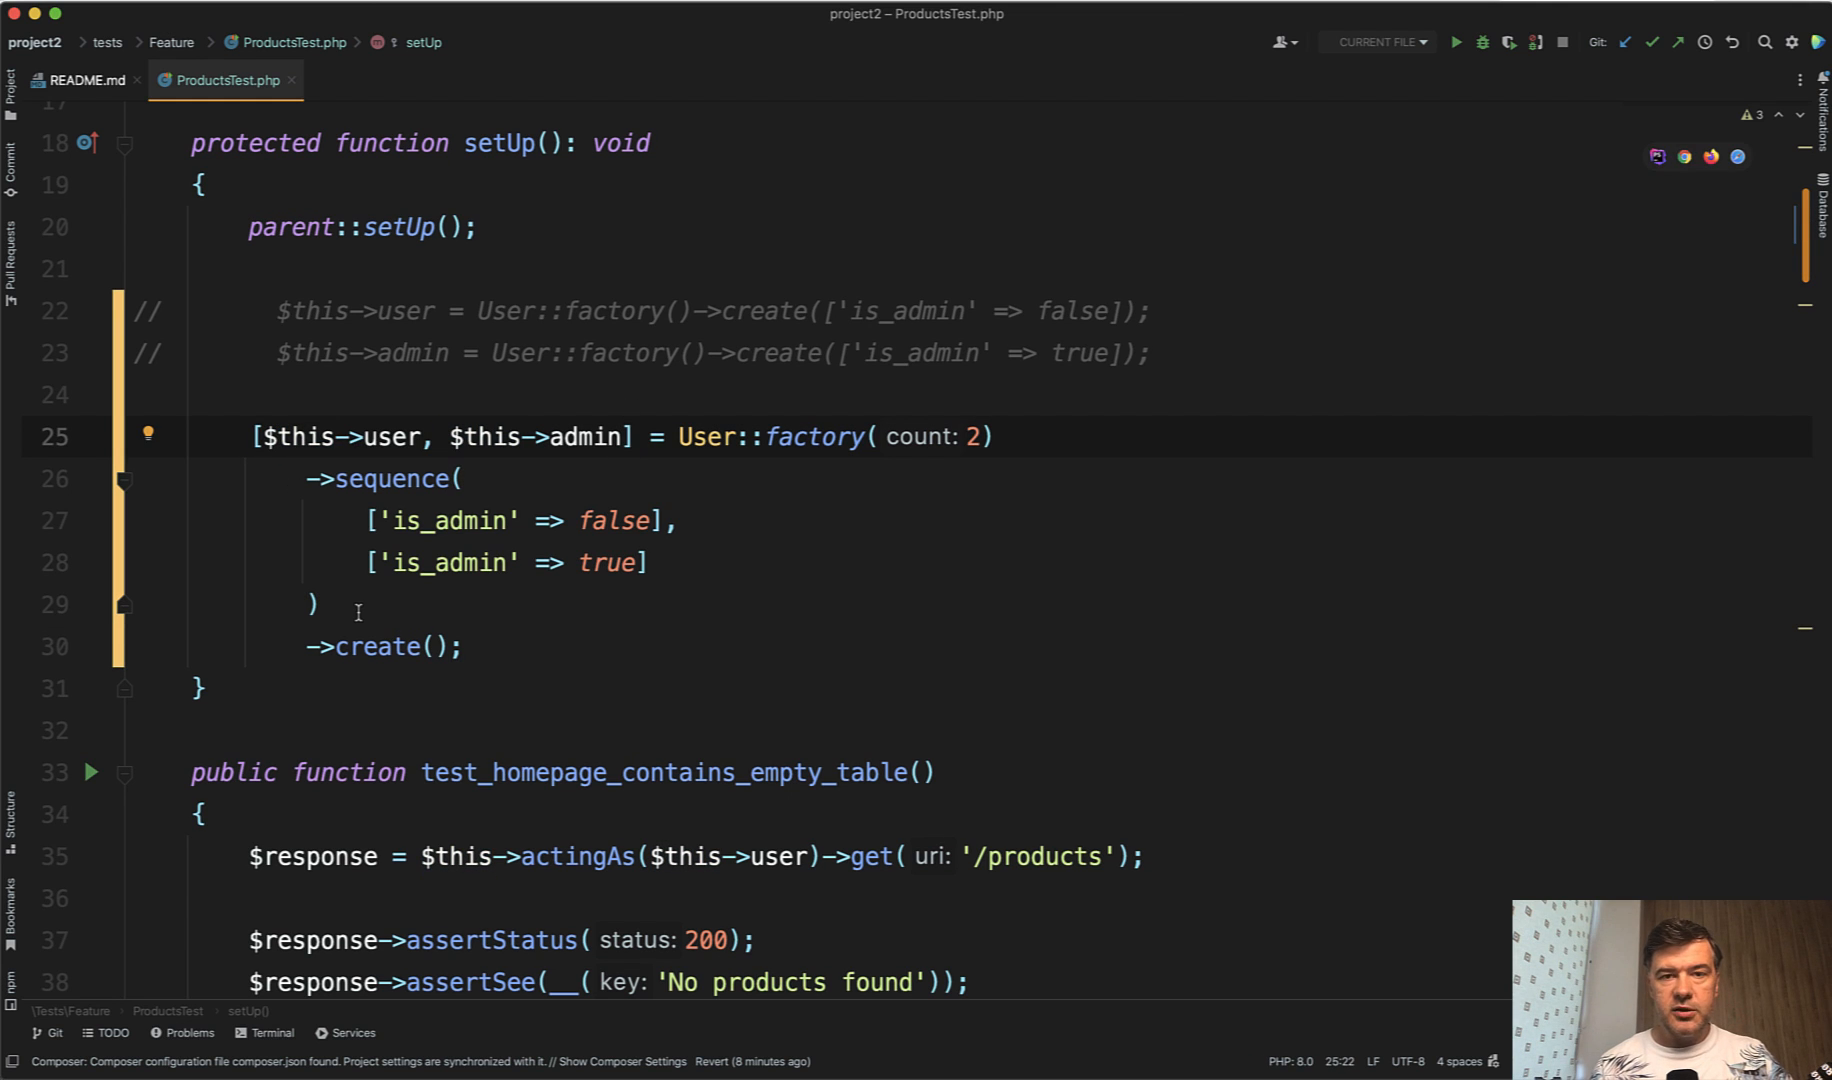
{"action": "left_click", "coordinate": [438, 436]}
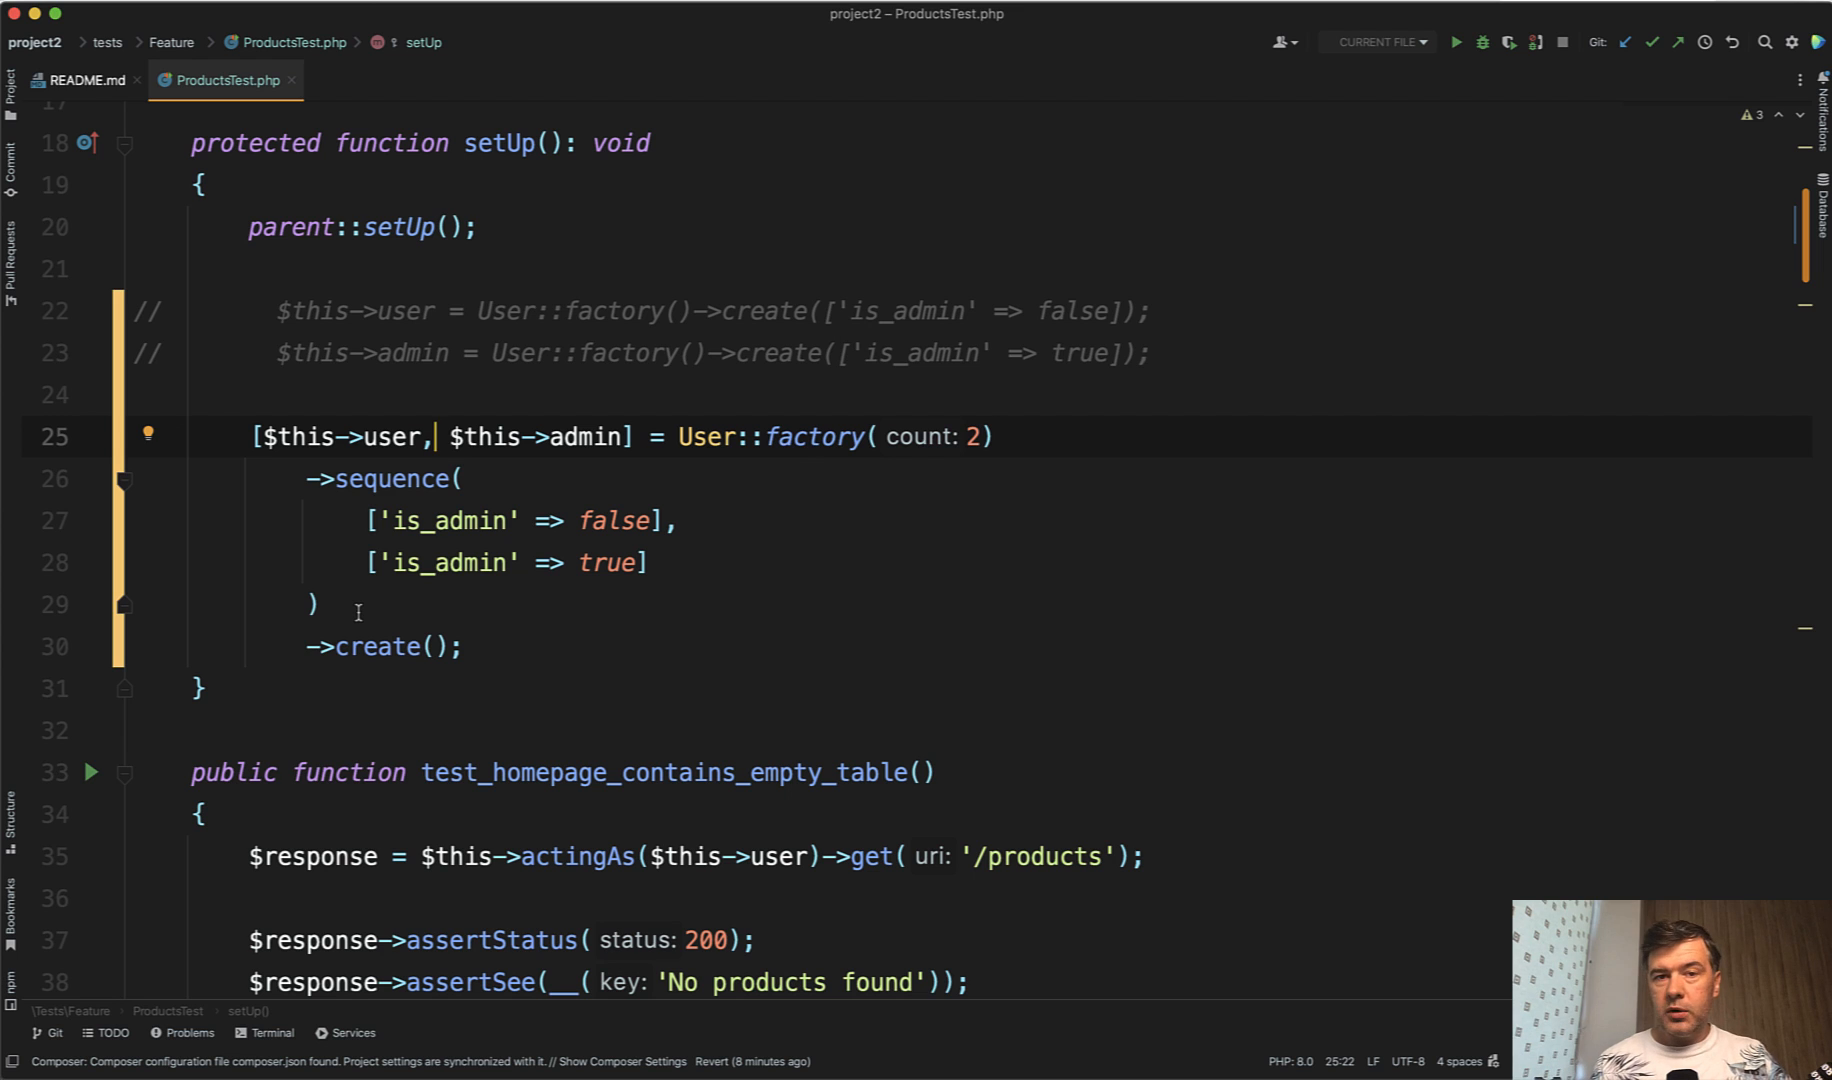